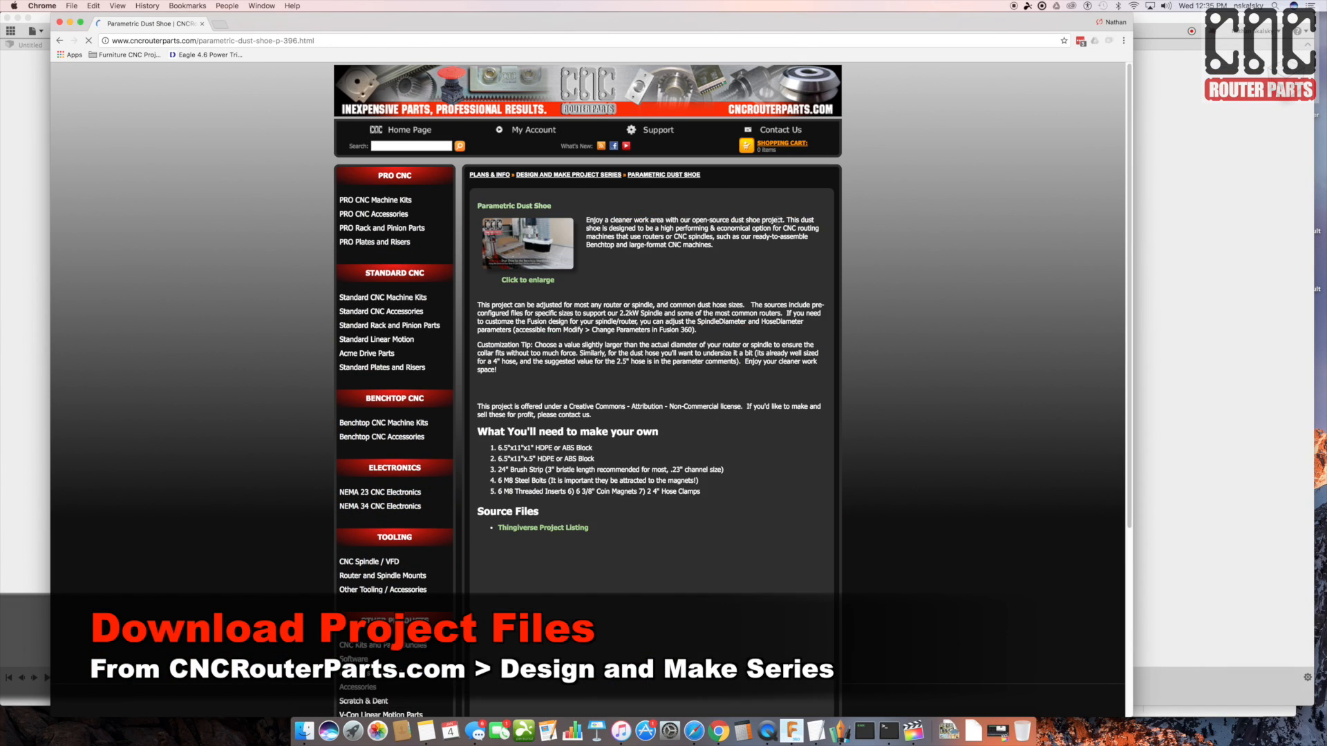
Step: Save the design as 'Universal Dust Shoe' in the Demos project and orbit the model
scroll("down", 3)
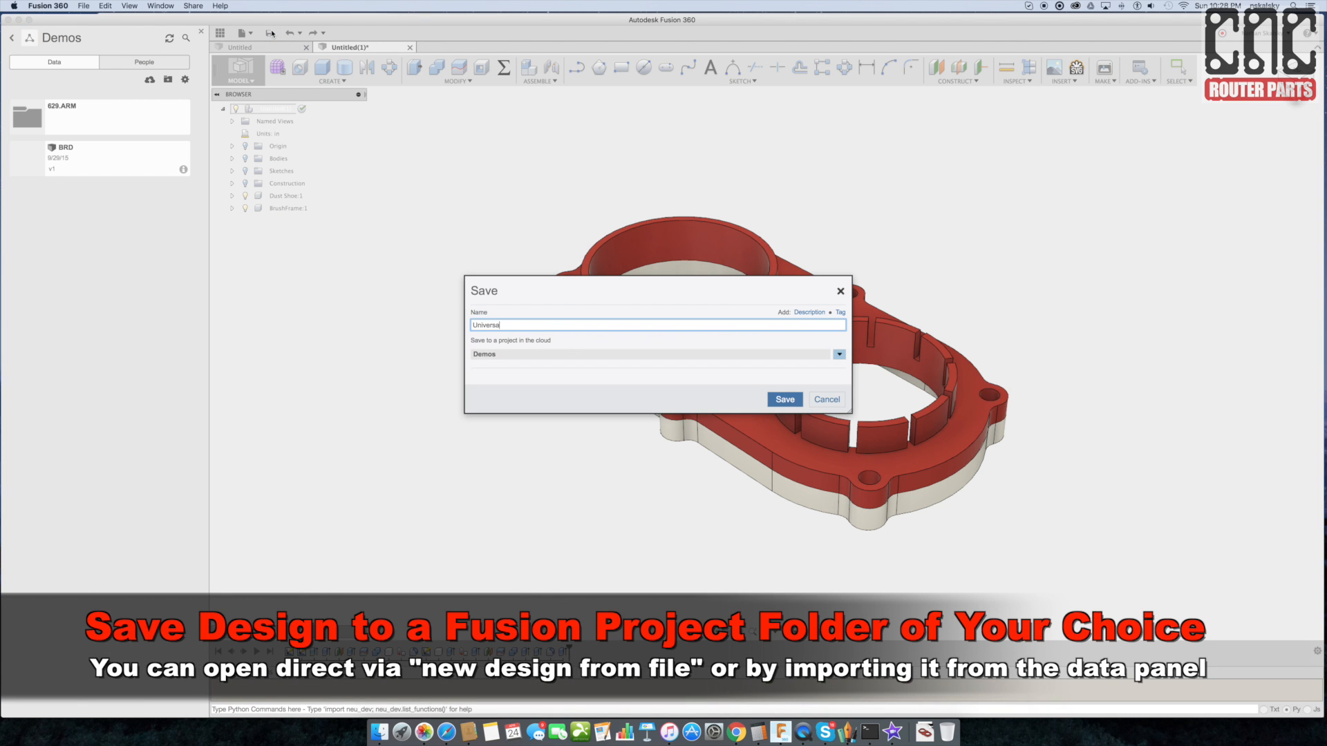
left_click(785, 398)
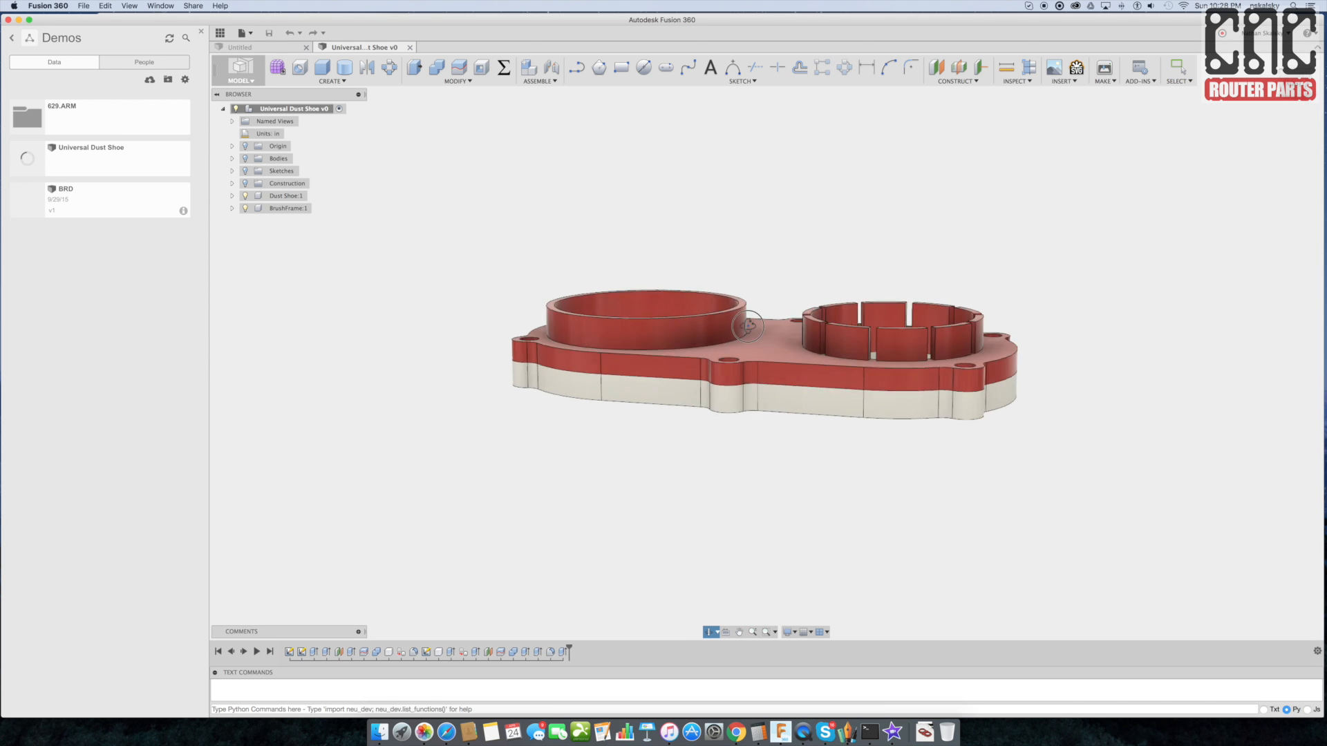
left_click_drag(745, 326, 858, 318)
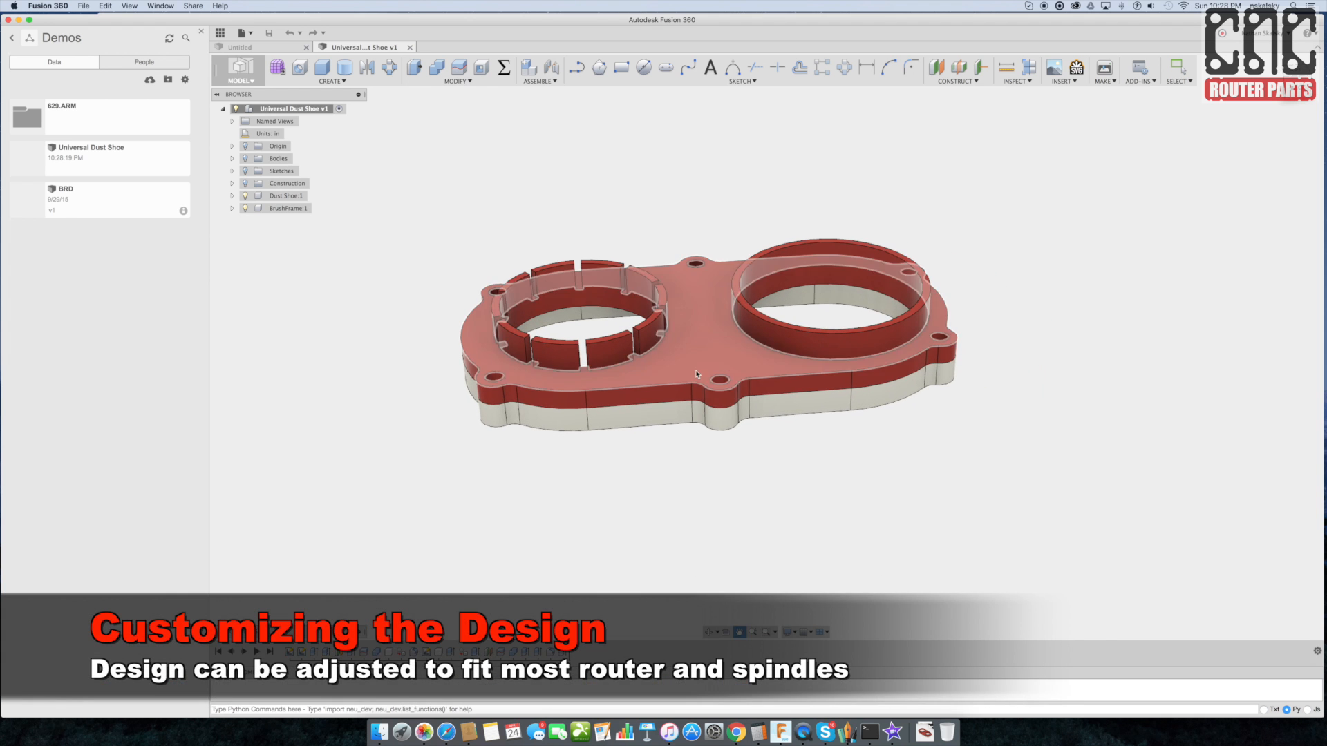
Step: Open the Change Parameters dialog to view the dust shoe's user parameters
left_click(501, 67)
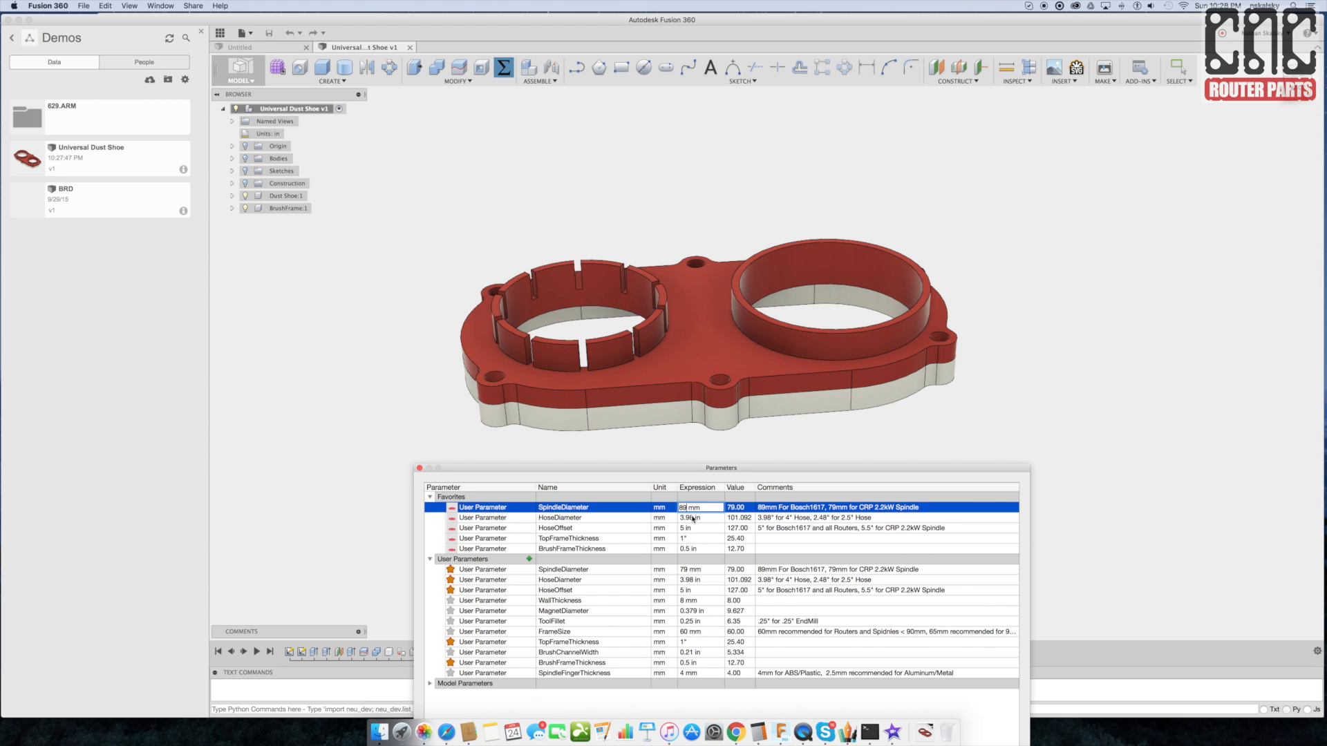
Step: Set HoseDiameter to 2.48 in and HoseOffset to 5.5 in in the parameters table
left_click(696, 516)
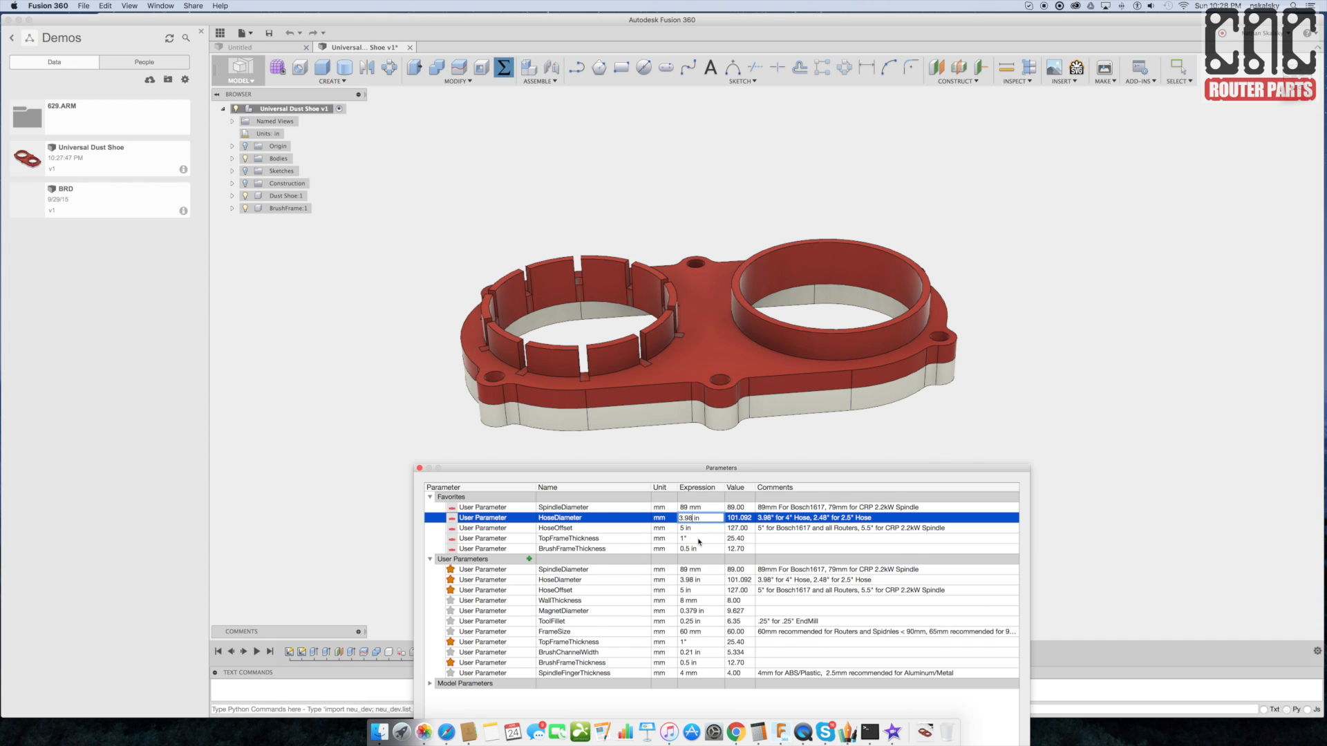
mouse_move(694, 537)
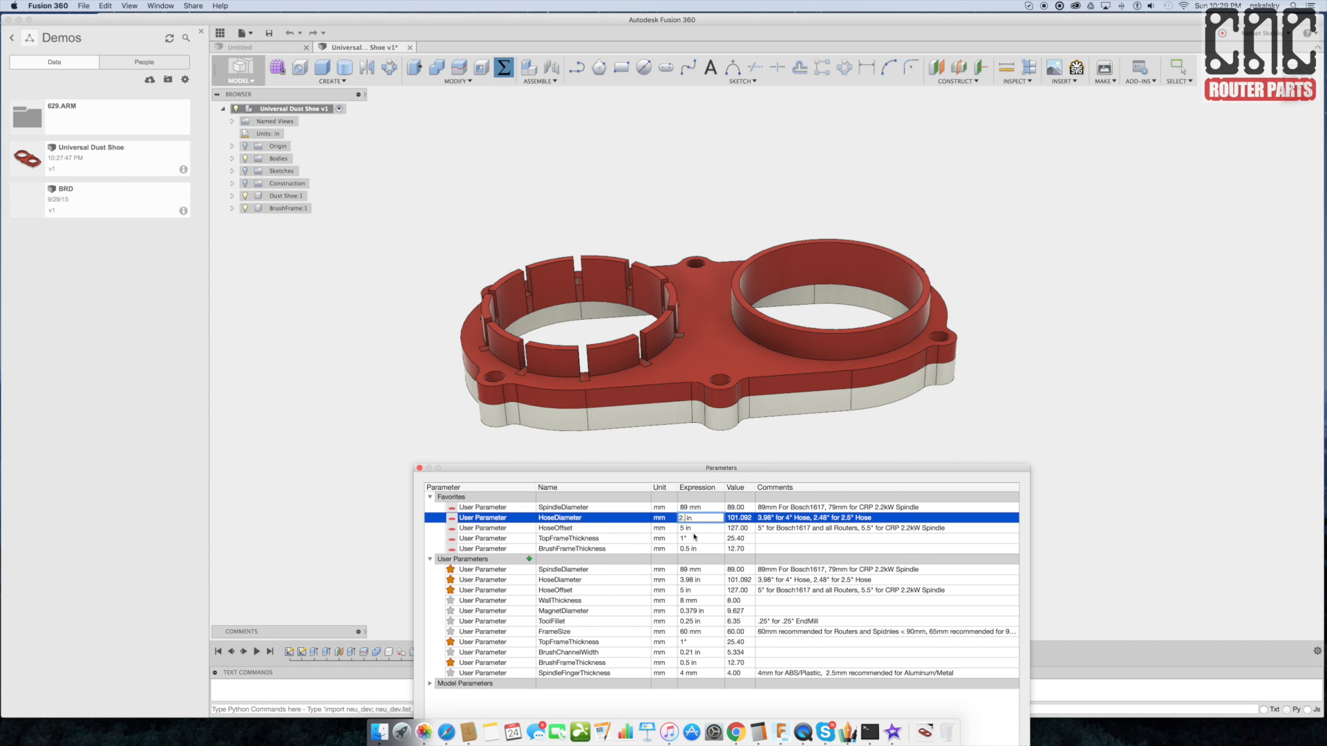
type("2.48 in")
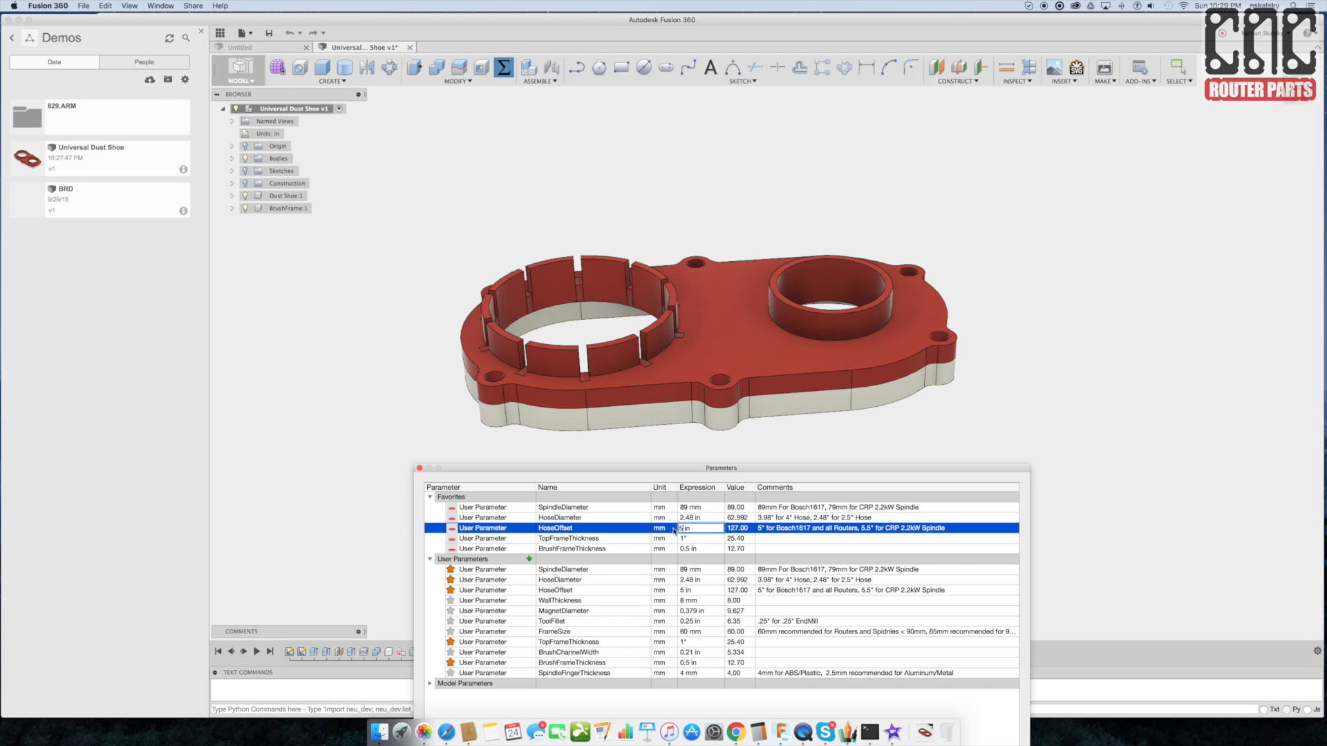
type("5.5 in")
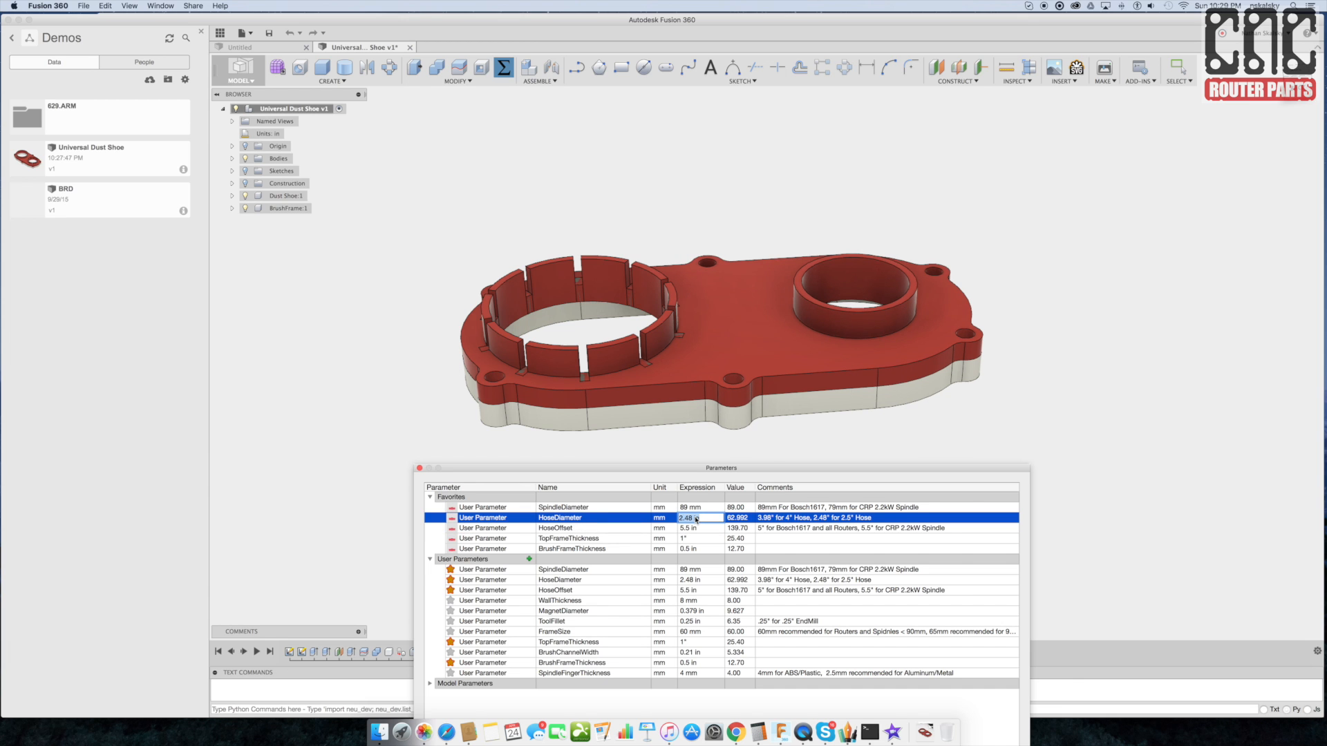
mouse_move(1147, 508)
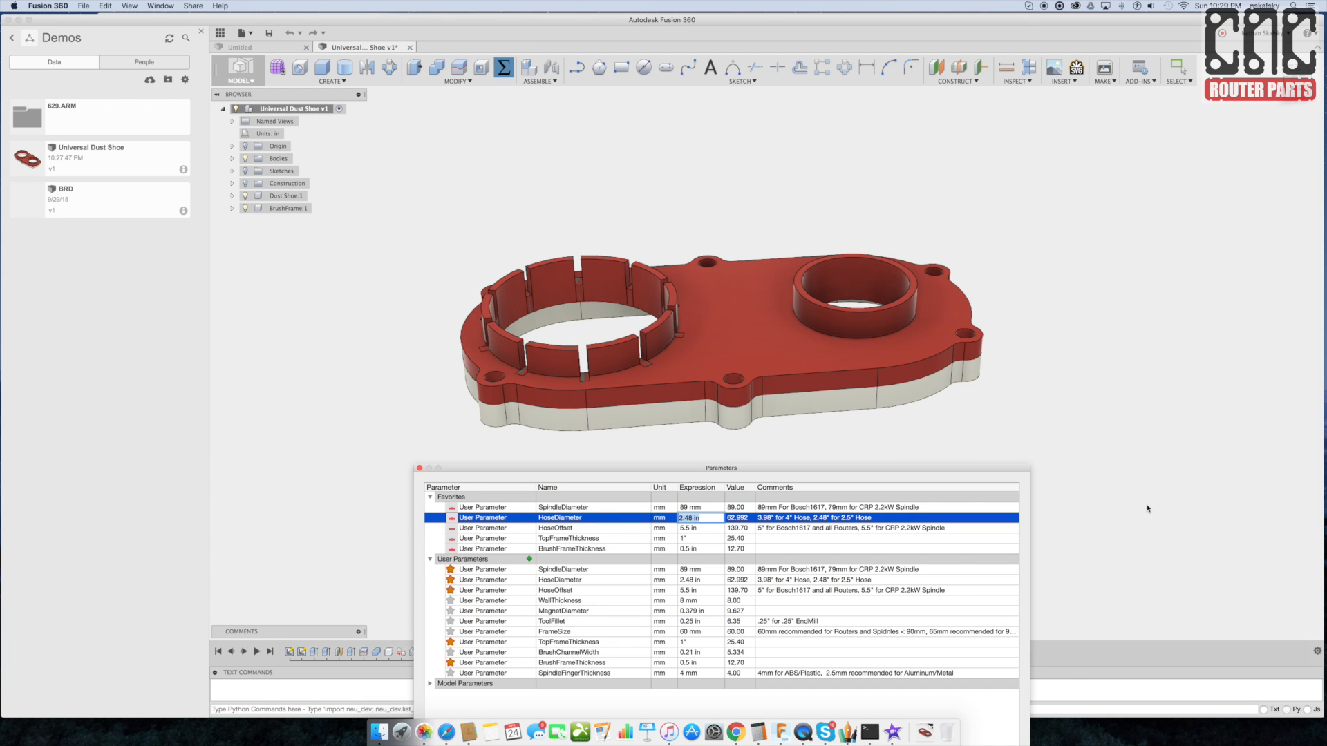
left_click_drag(720, 467, 720, 383)
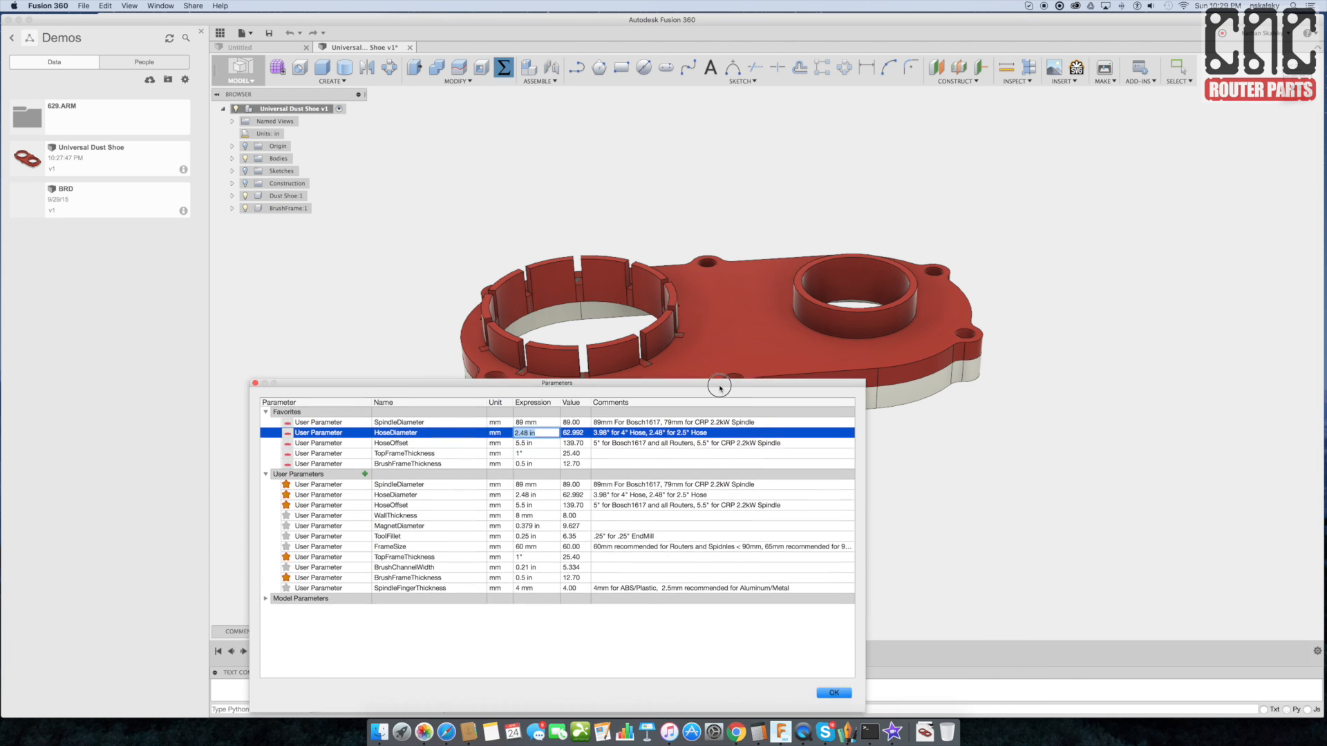
Step: Inspect the smaller hose ring, then change HoseDiameter back to 3.98 in for a 4-inch hose
left_click(835, 692)
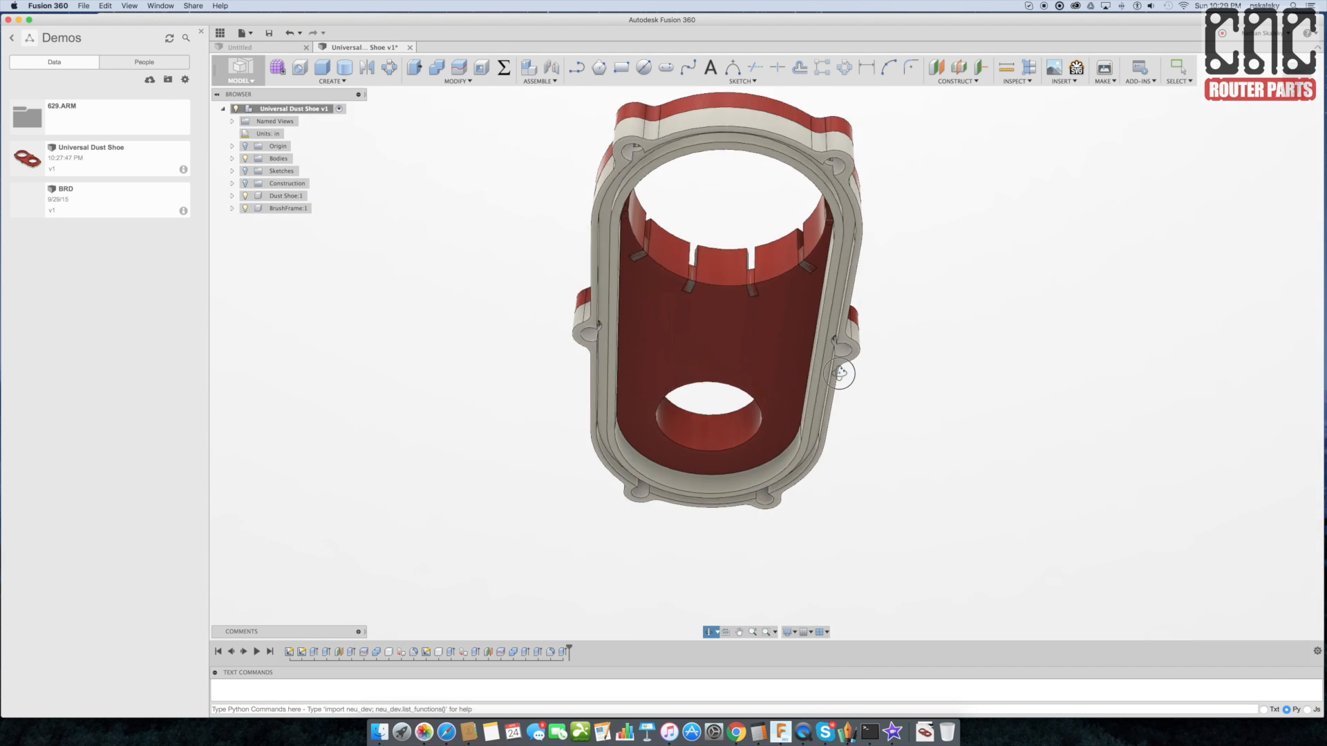
left_click_drag(837, 371, 729, 429)
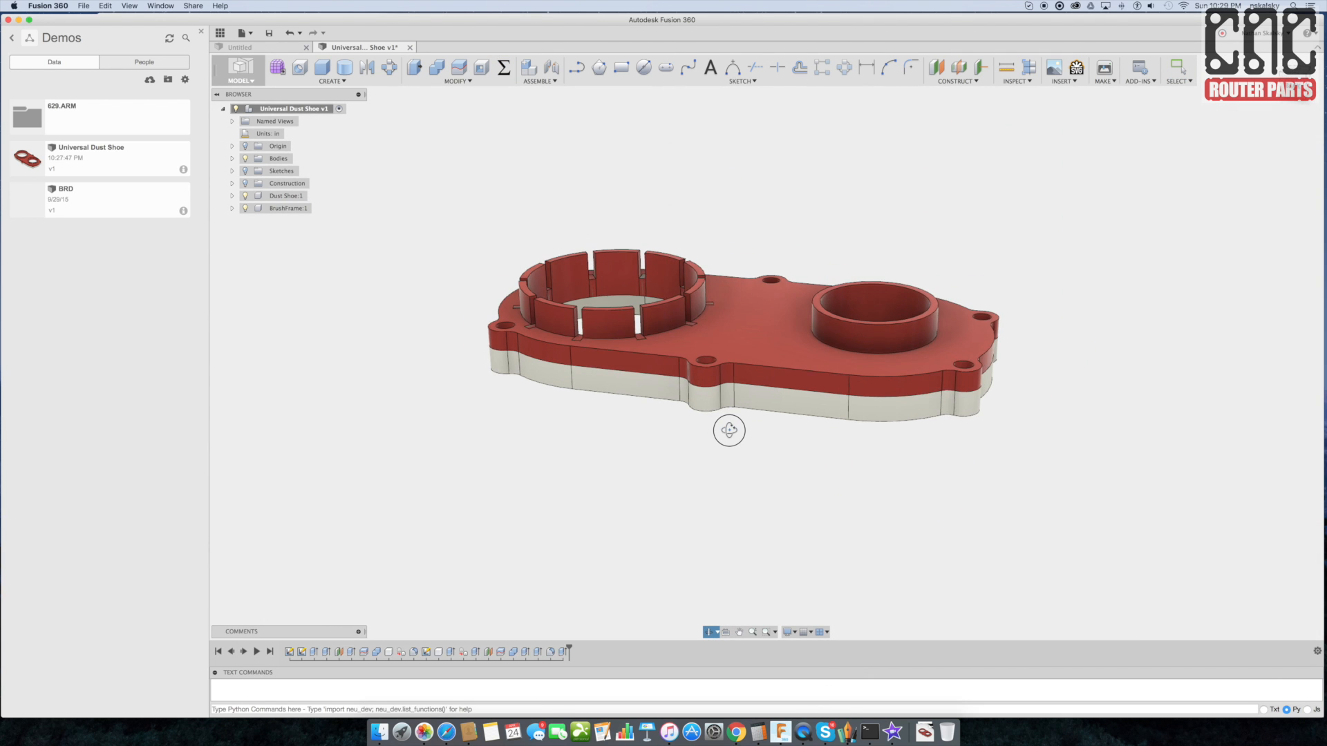
left_click_drag(728, 430, 793, 425)
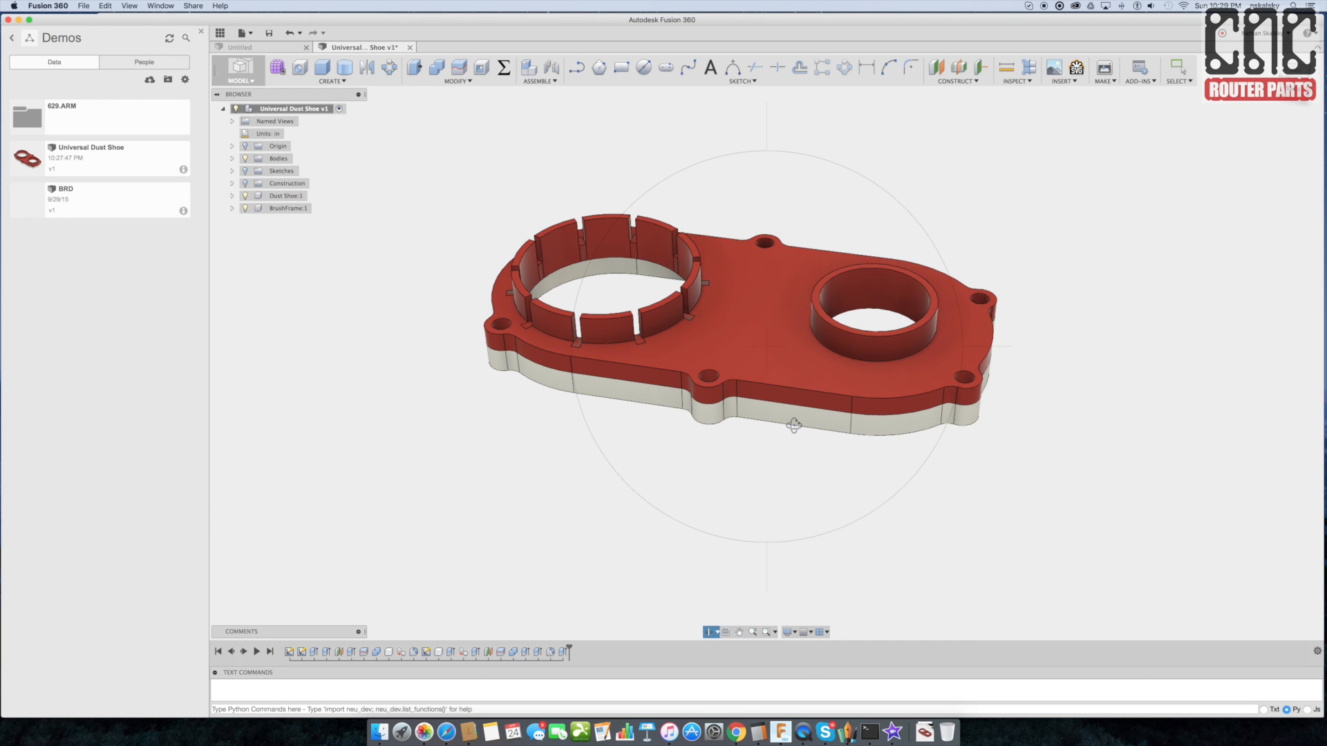
left_click(499, 65)
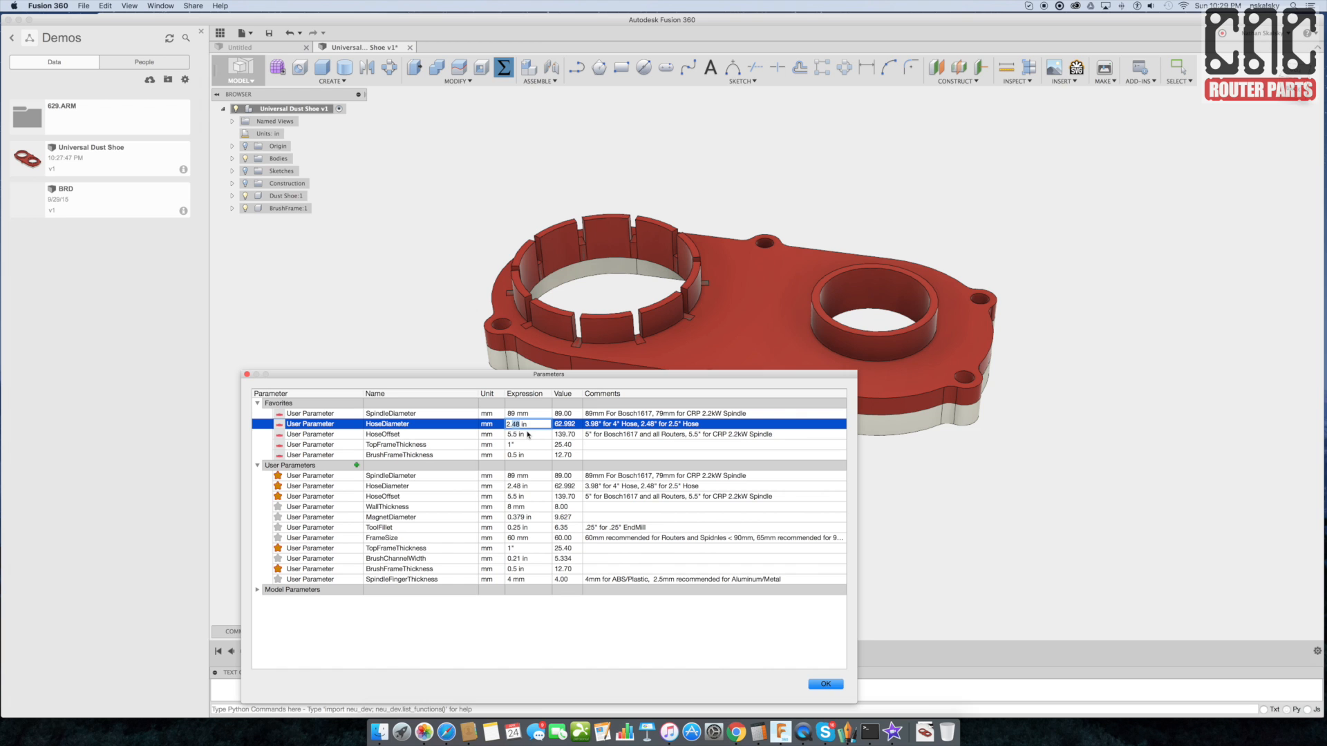
type("3.98 in")
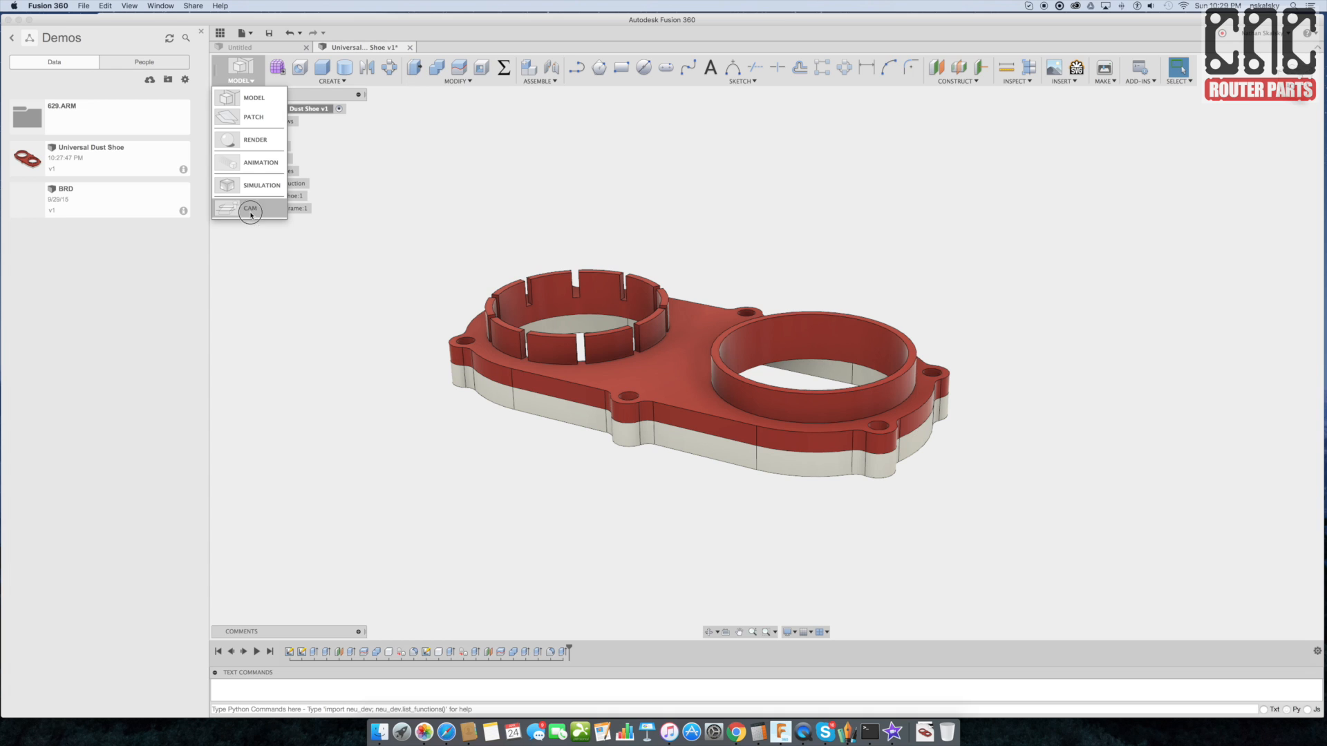
Step: Switch to the CAM workspace and preview TopFrame 2D Pocket2, 2D Pocket4 and 2D Contour4 toolpaths
left_click(248, 208)
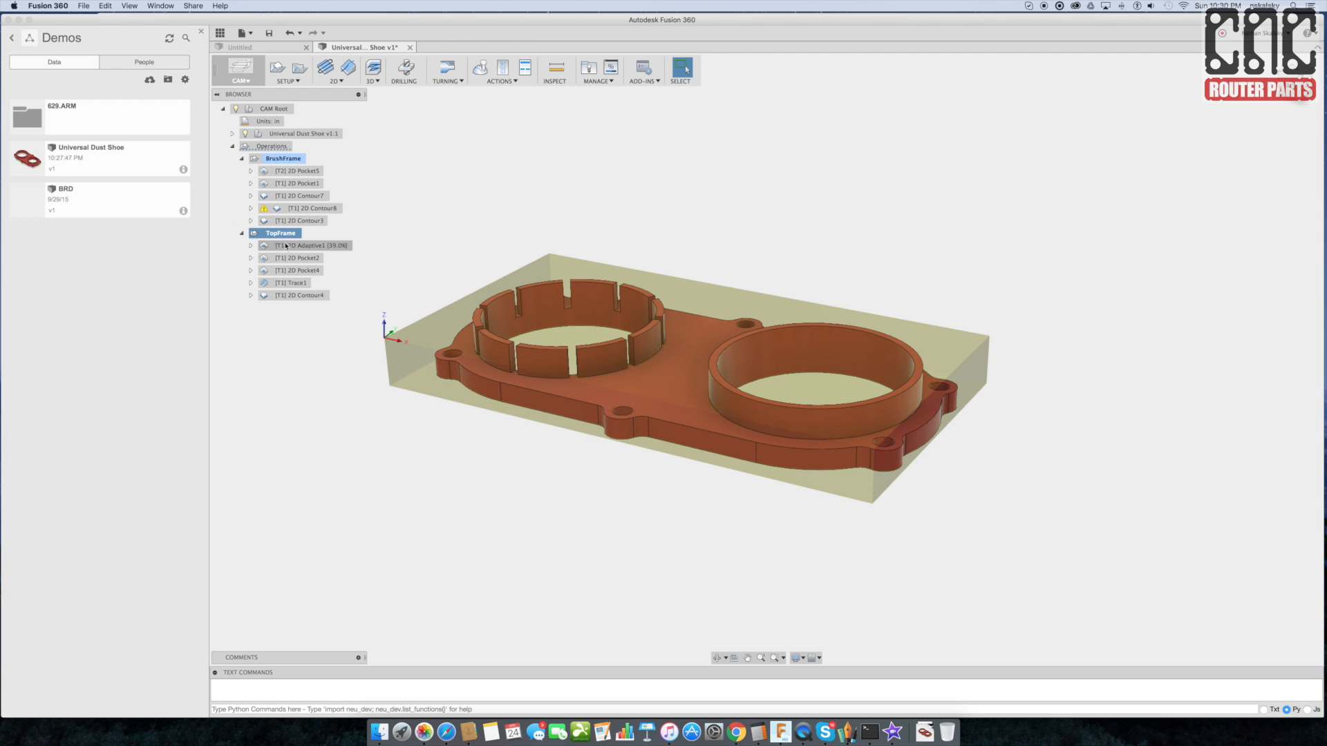
left_click(298, 257)
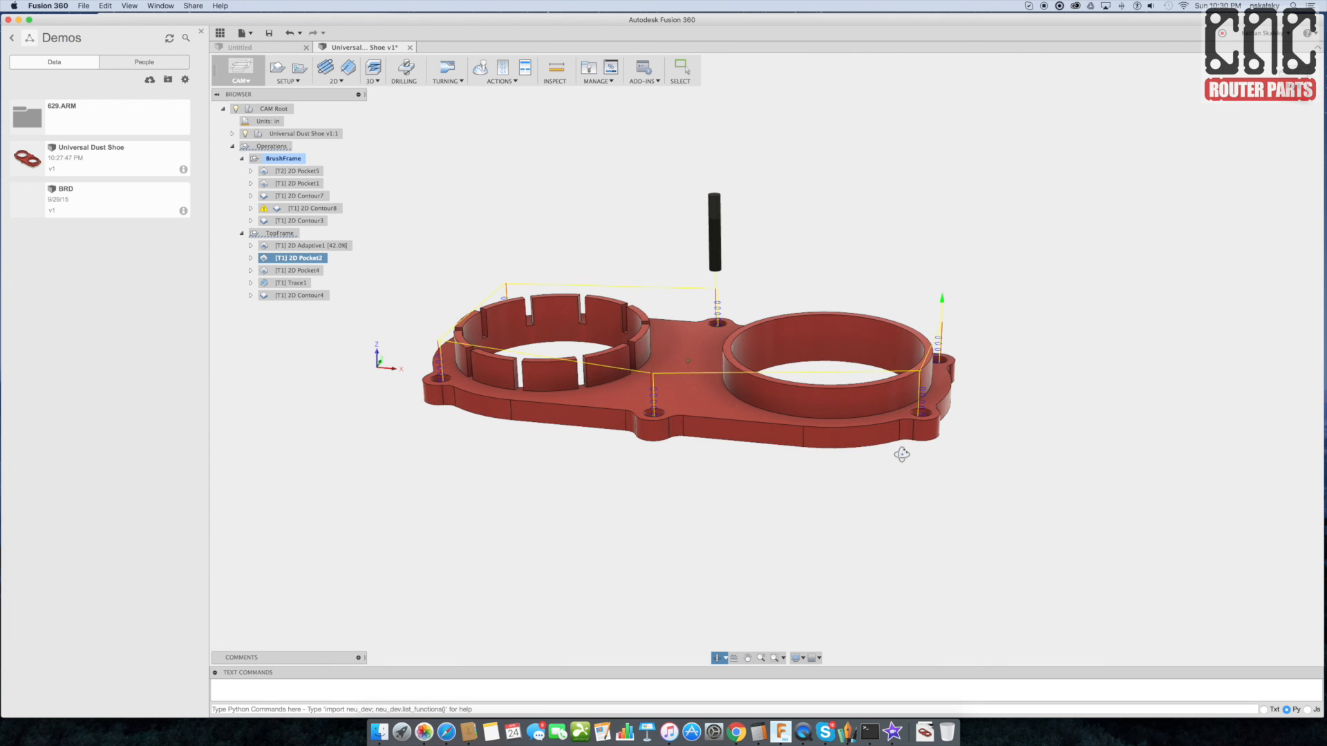
left_click(296, 271)
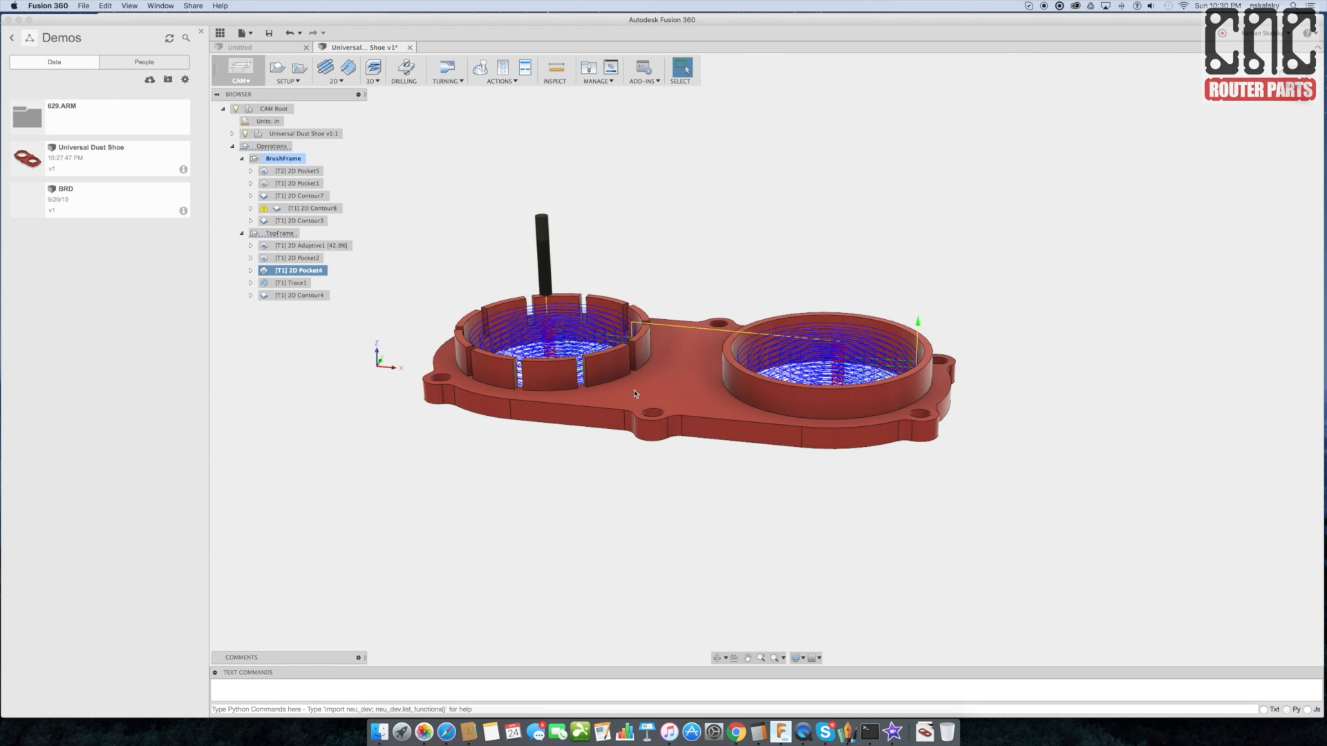
left_click_drag(634, 393, 530, 311)
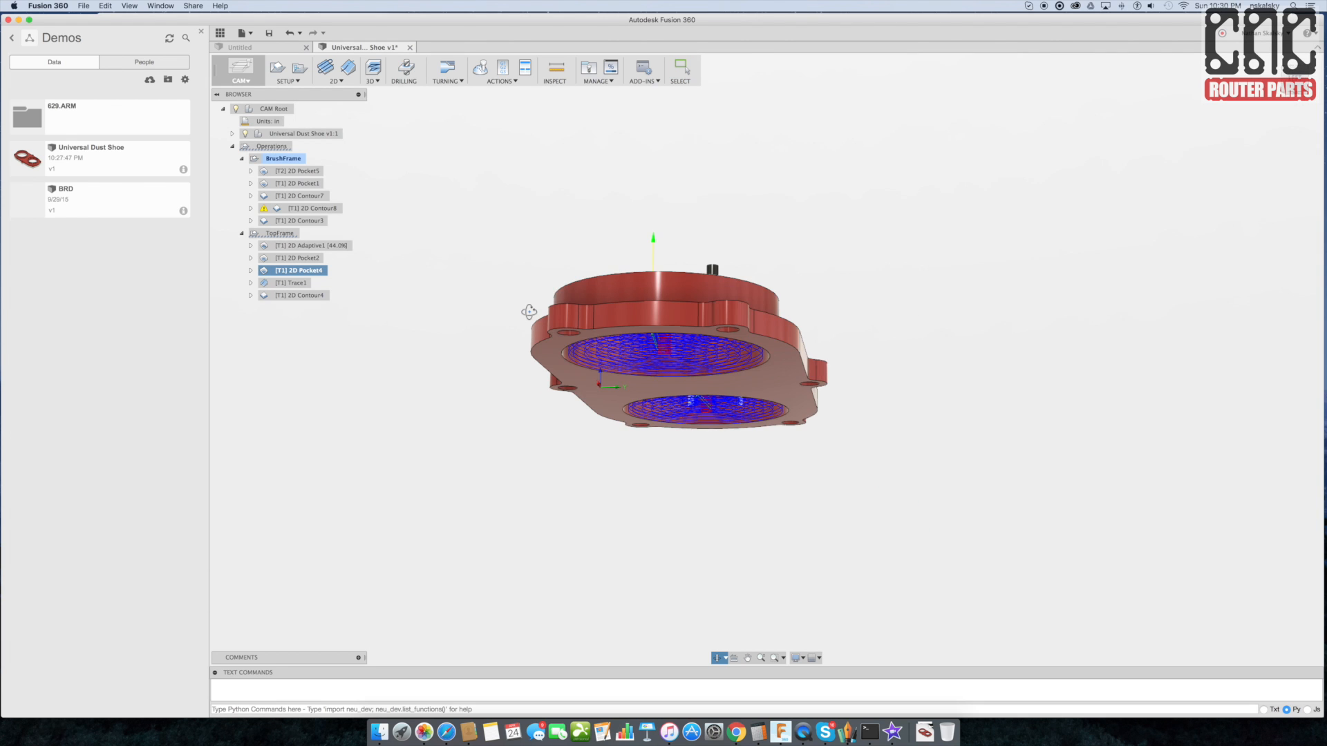
left_click(296, 294)
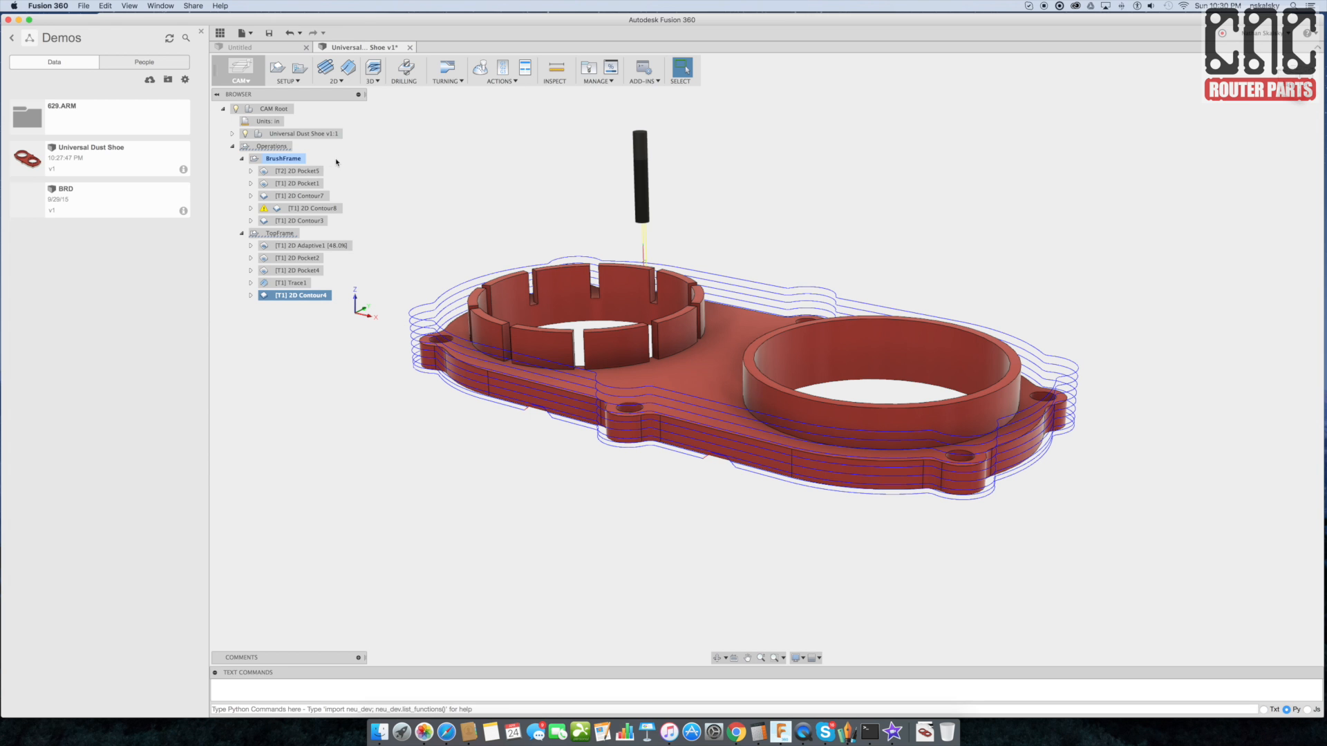
Step: Expand the dust shoe design's contents and preview the BrushFrame 2D Pocket5 toolpath
left_click(232, 134)
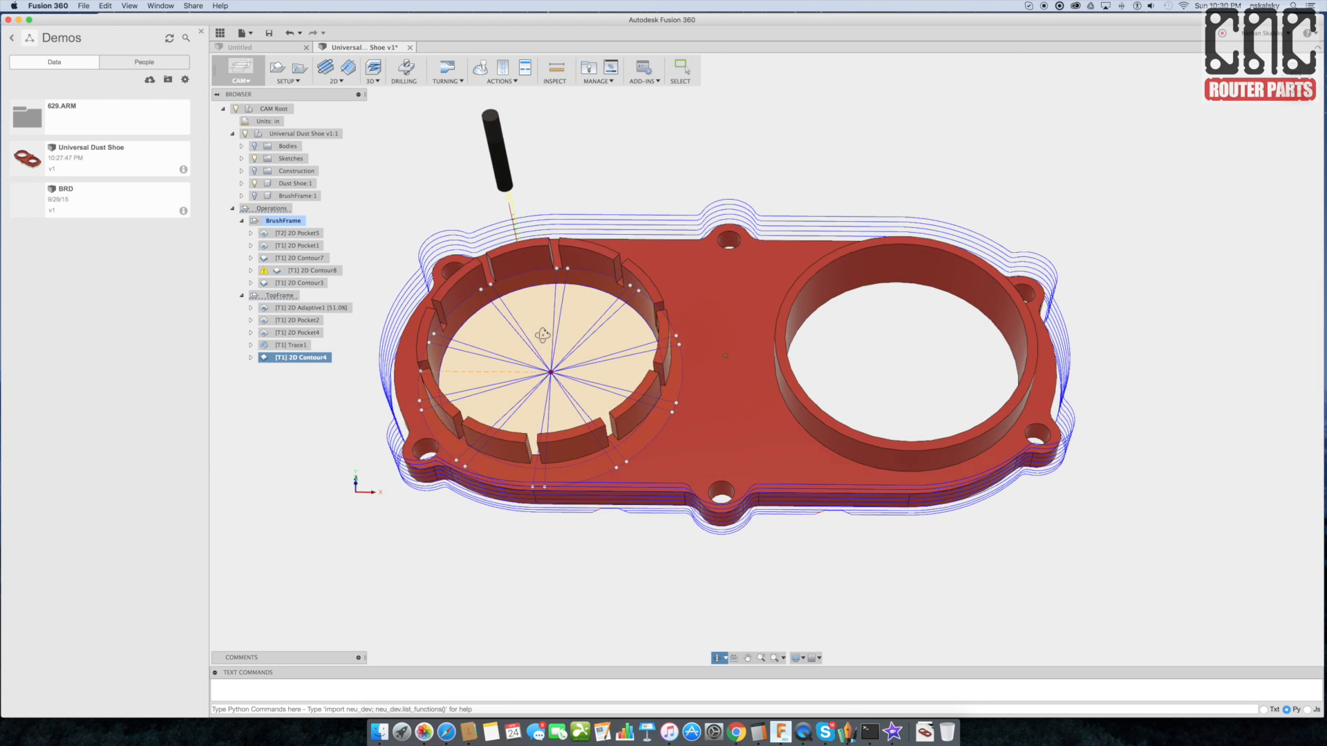
left_click(288, 346)
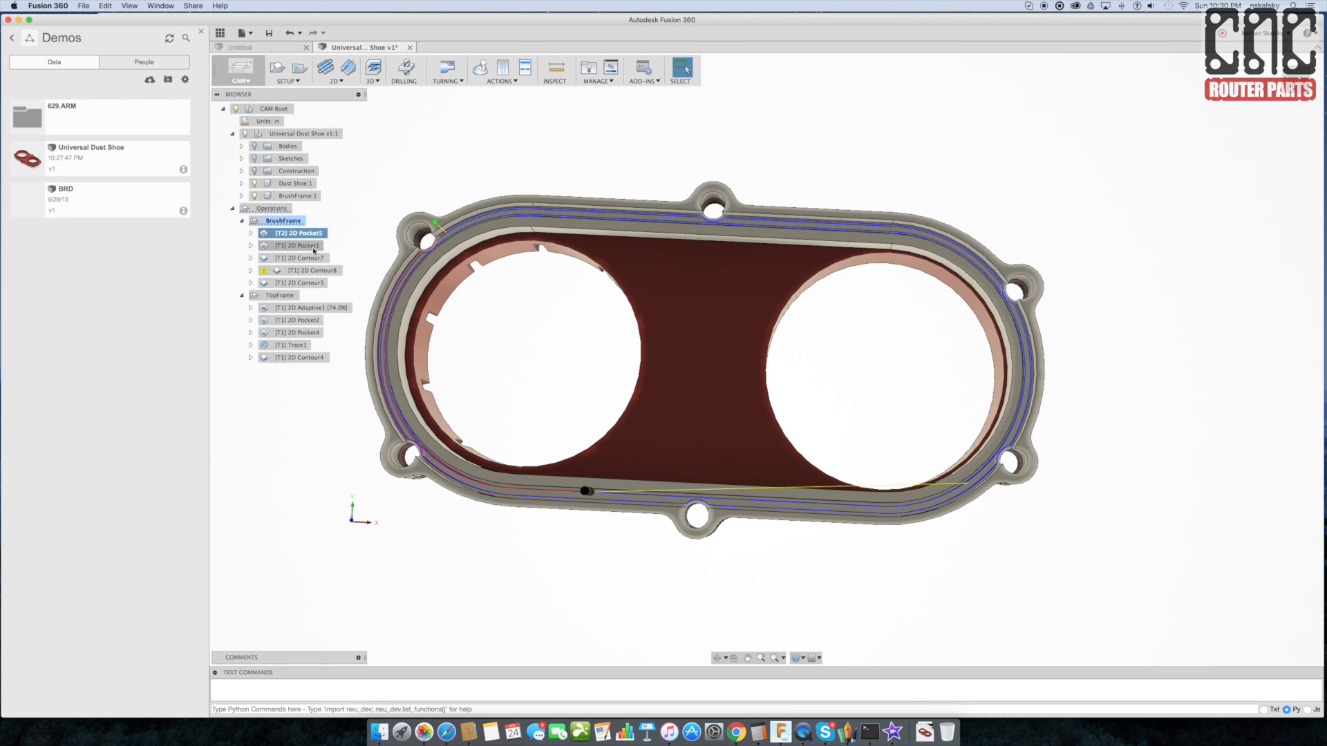
Step: Preview BrushFrame 2D Pocket1, 2D Contour7 mounting holes and 2D Contour3 outer contour toolpaths
left_click(299, 246)
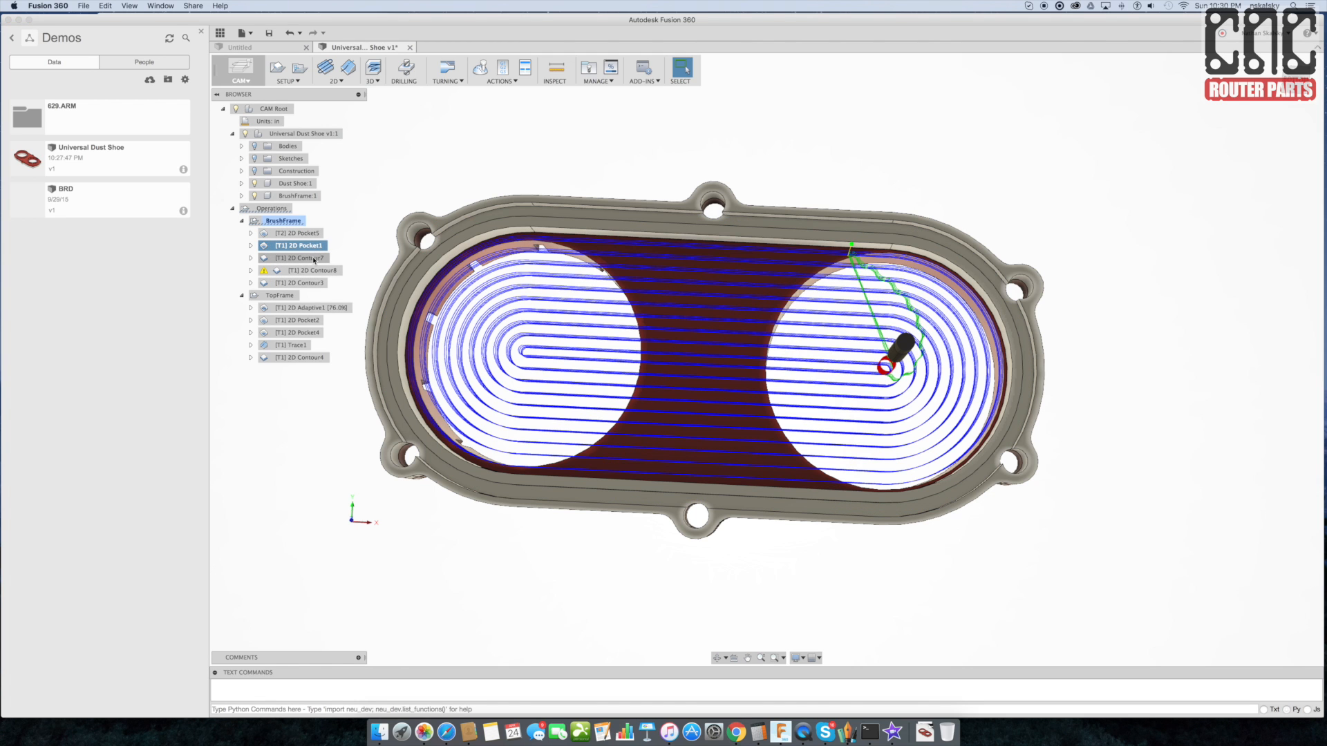
left_click(298, 257)
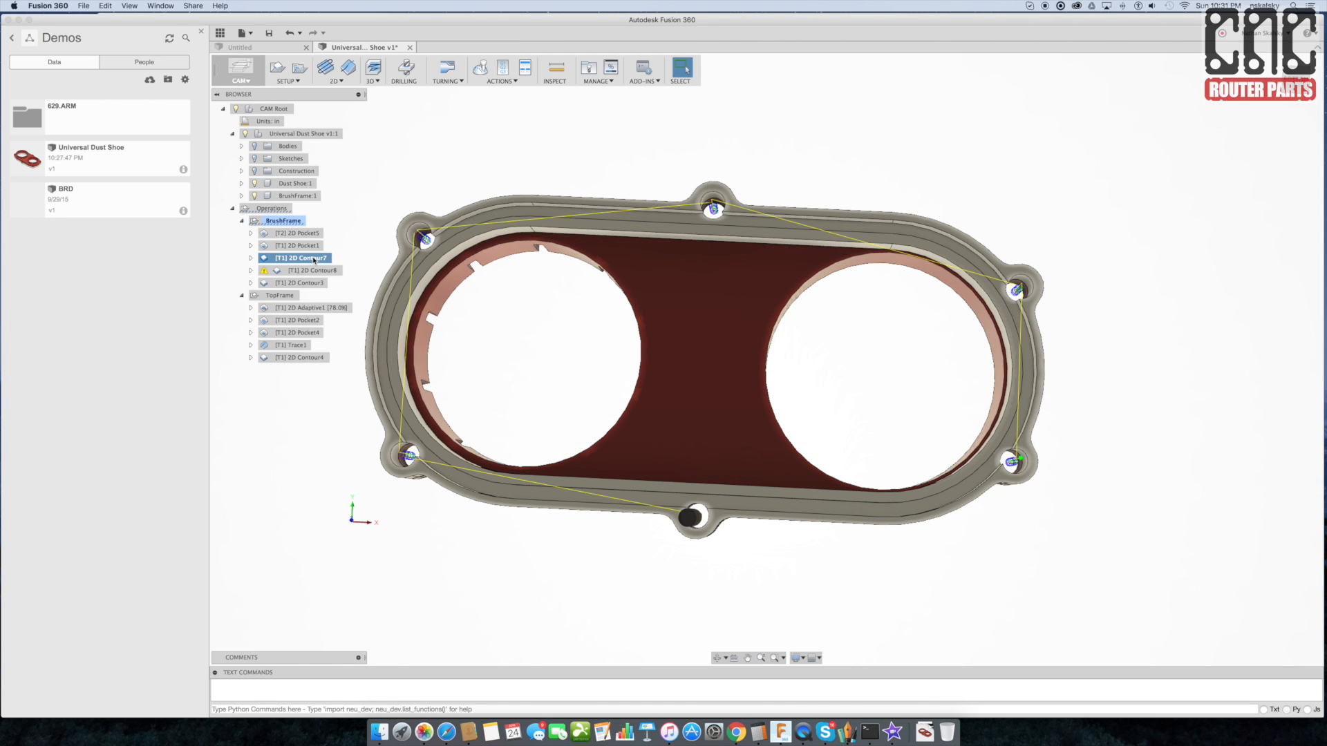
left_click(300, 282)
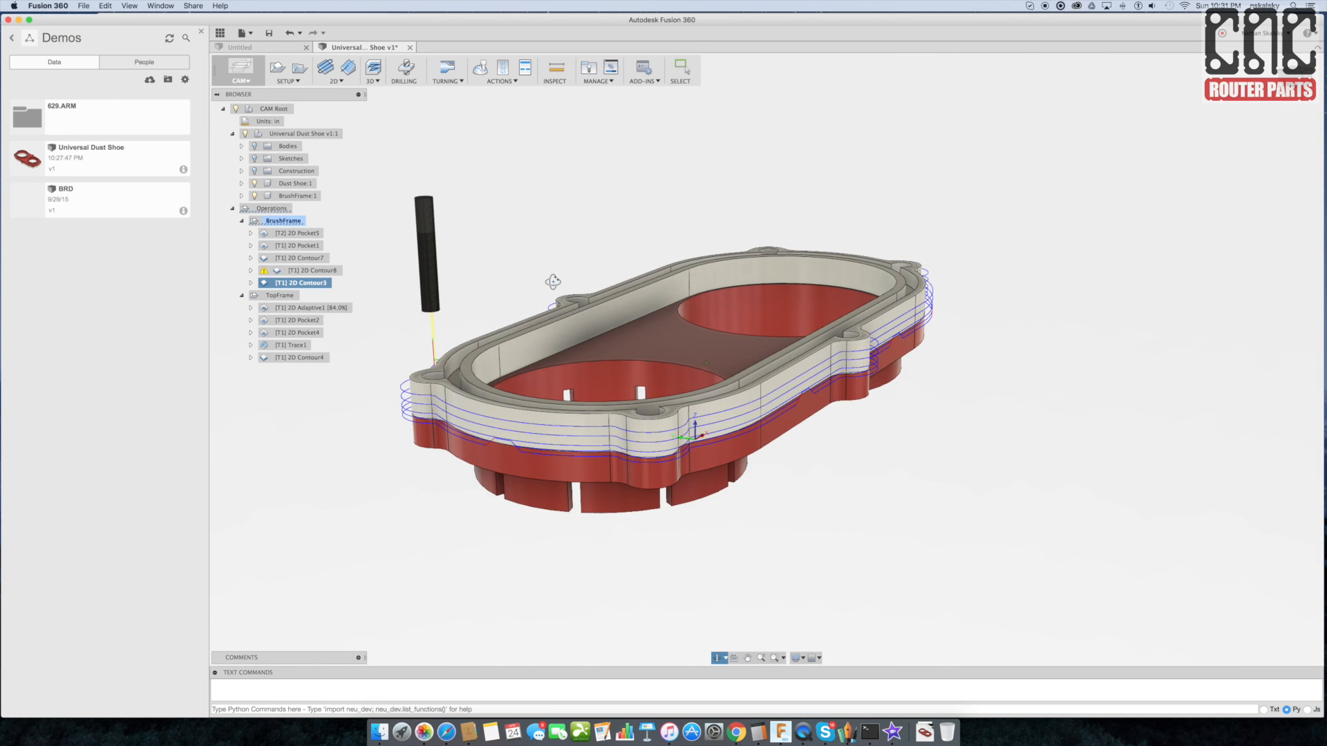
left_click_drag(553, 281, 496, 456)
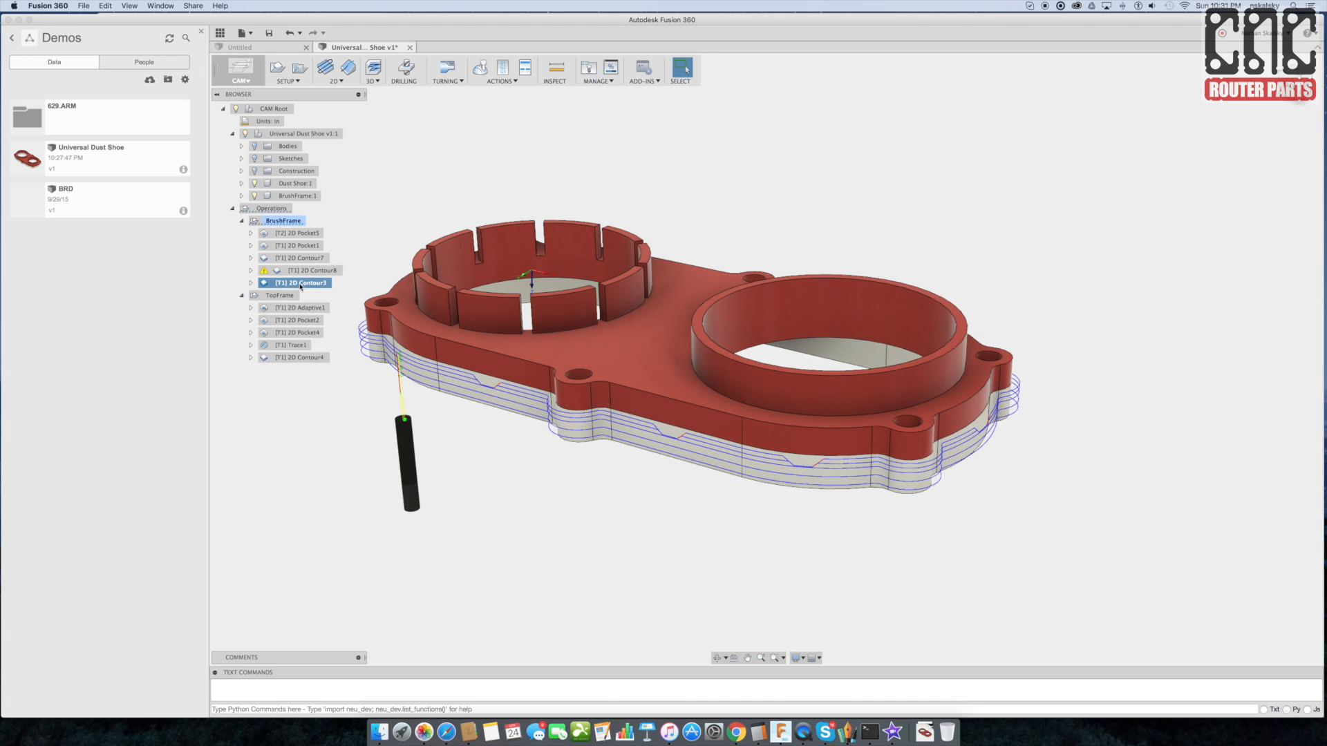
Step: Edit BrushFrame 2D Contour3 and regenerate its outer contour toolpath
double_click(301, 282)
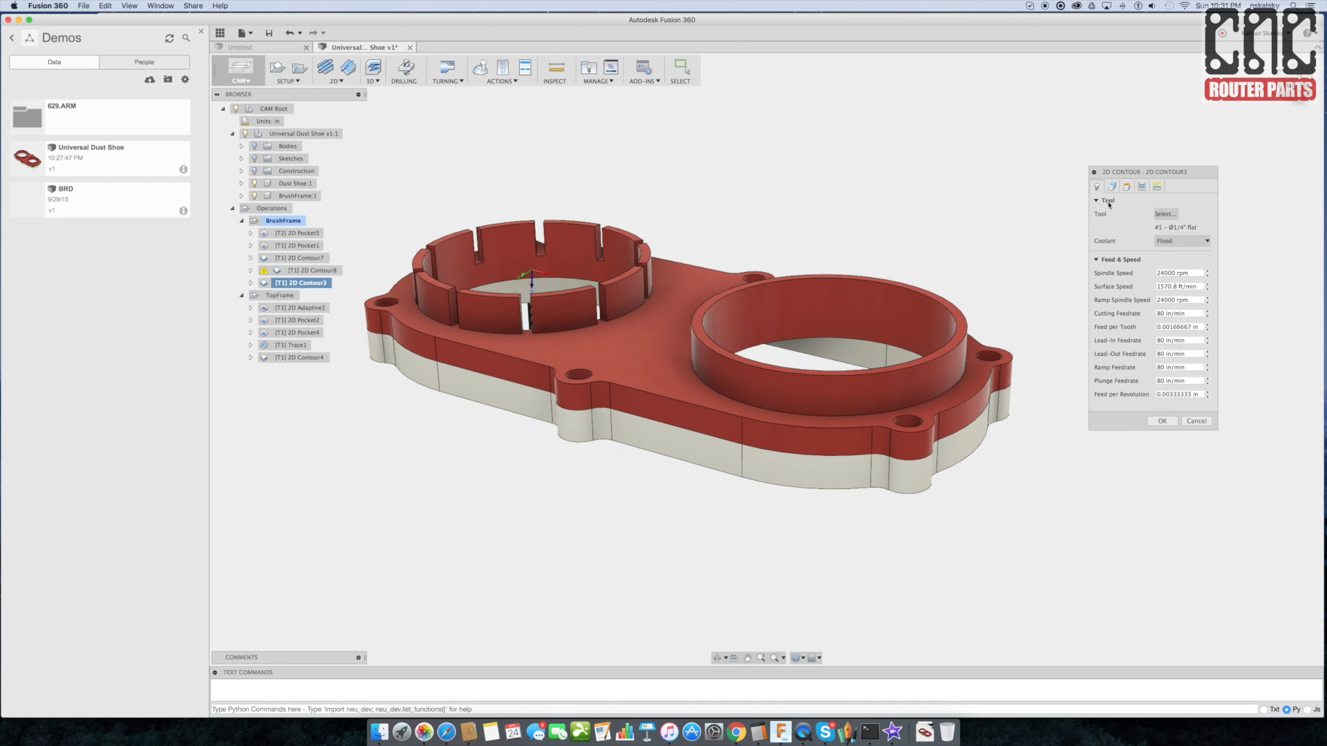
left_click(1112, 185)
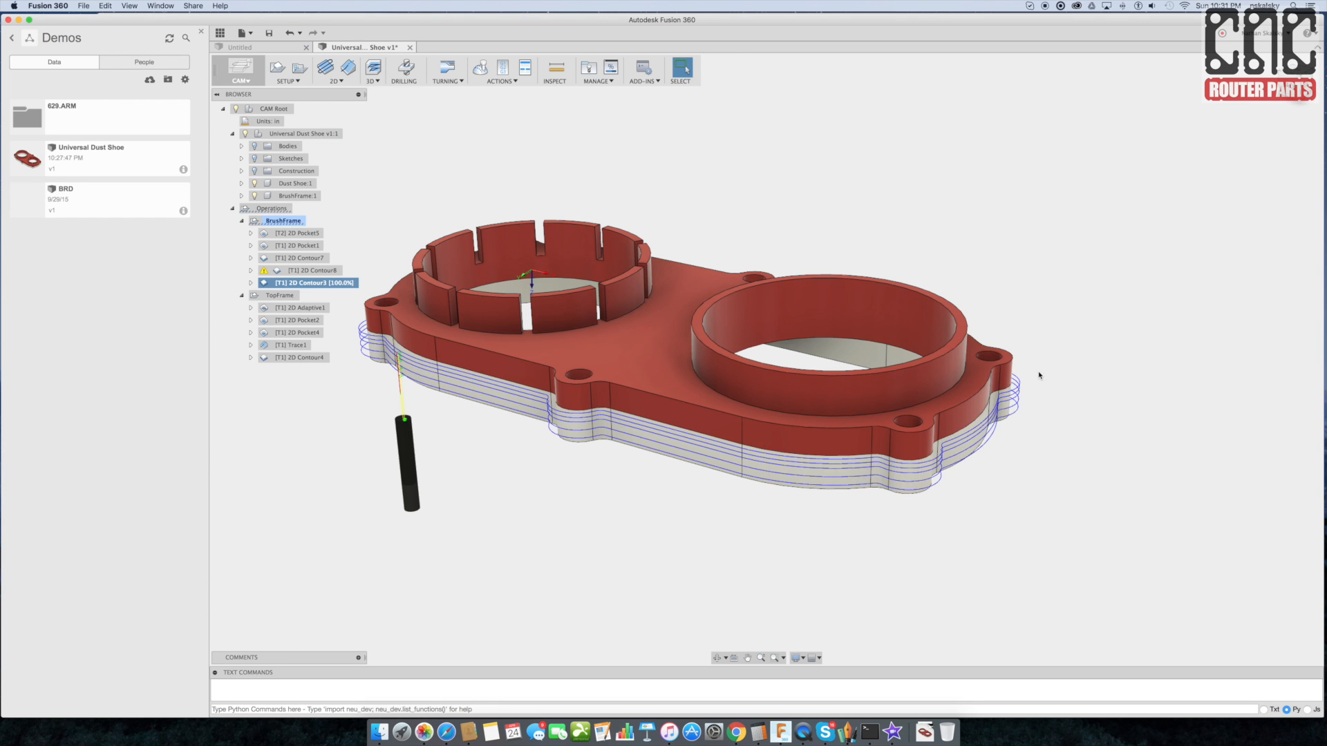
left_click_drag(1038, 376, 695, 481)
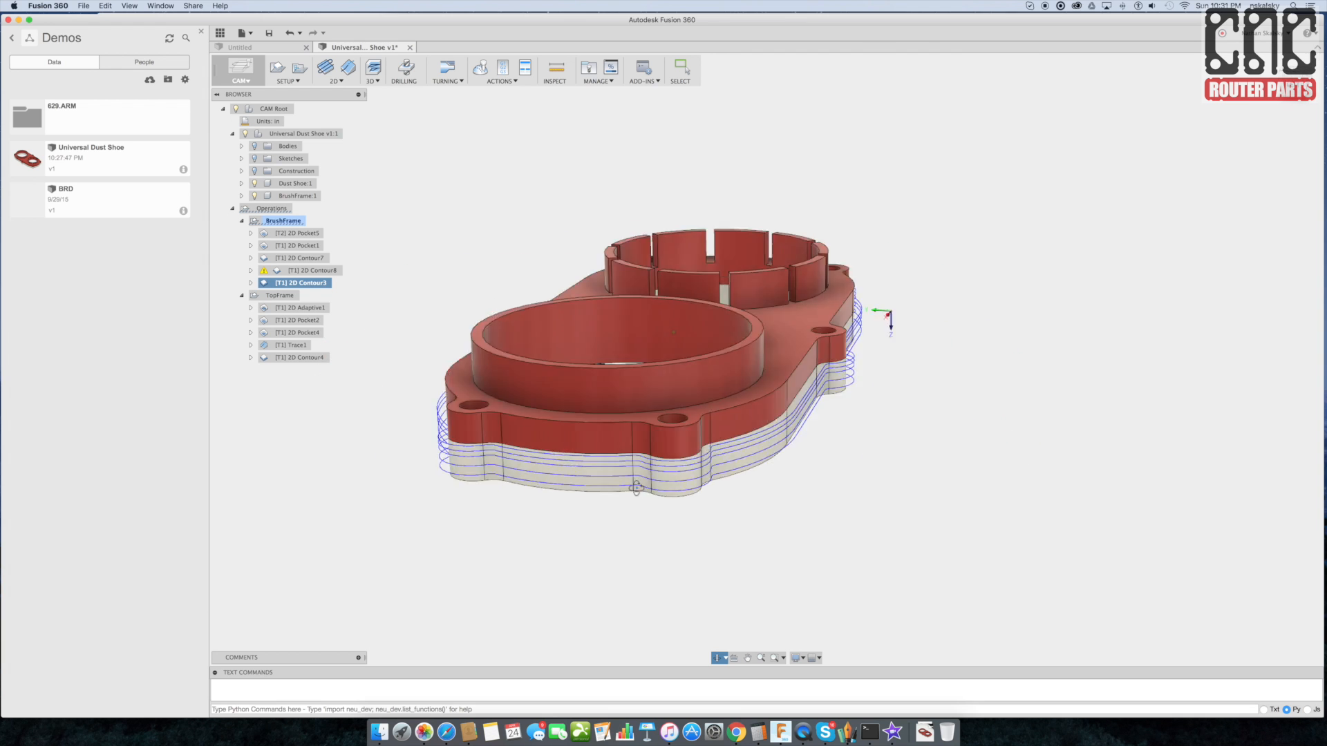
Step: Edit TopFrame 2D Contour4, uncheck Tabs in its Geometry settings and confirm
right_click(296, 357)
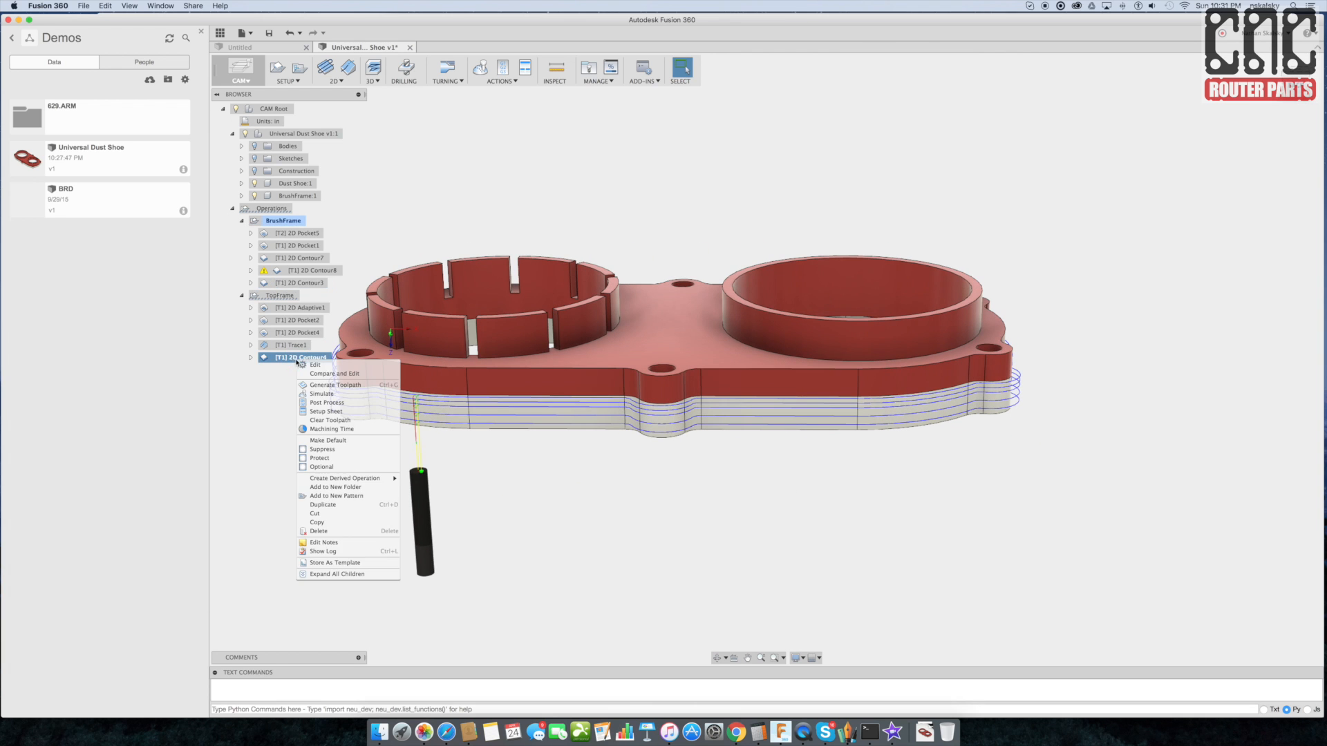
left_click(315, 365)
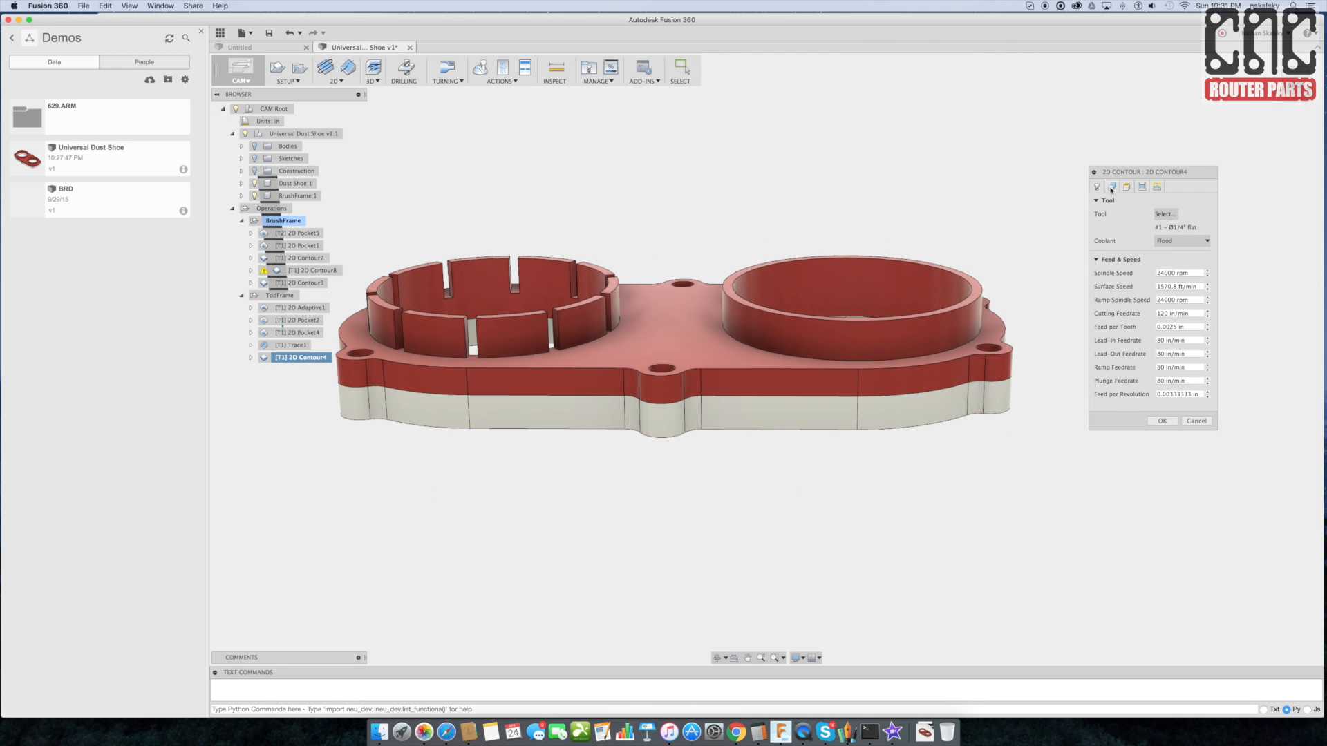
left_click(1111, 186)
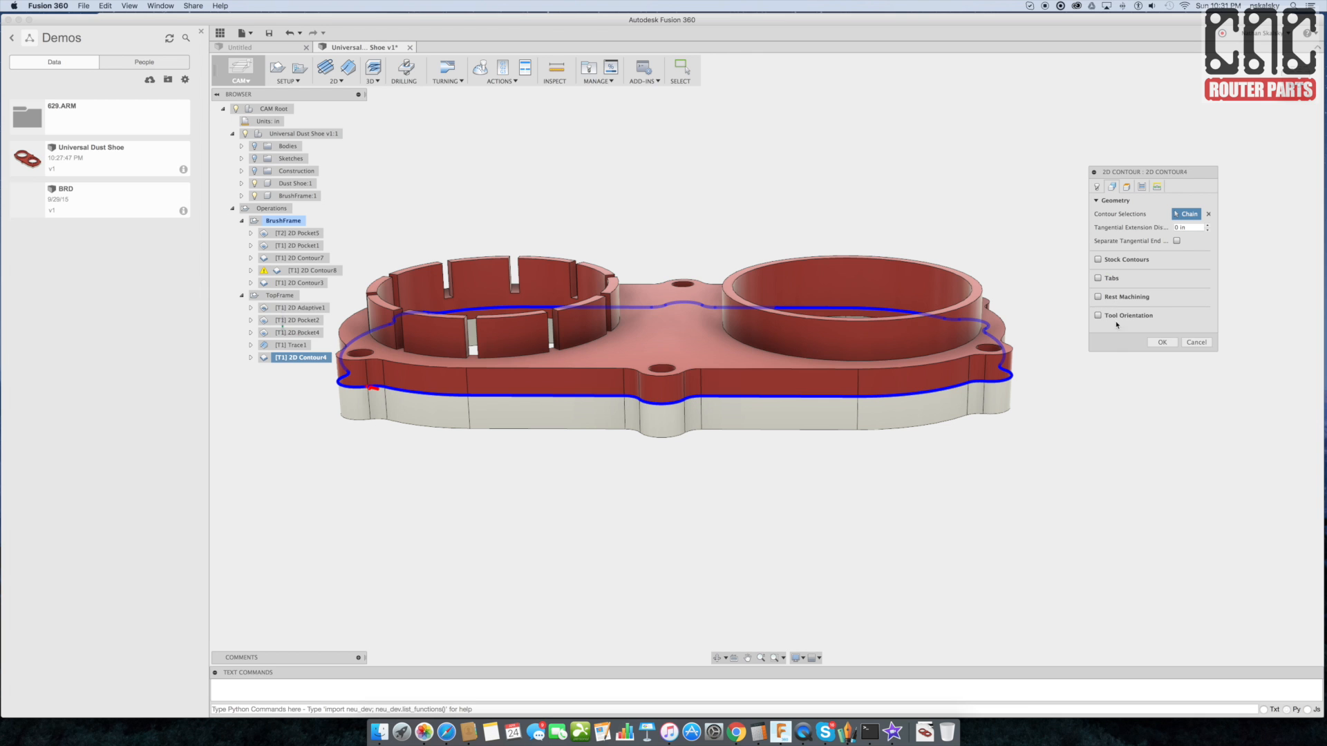
left_click(1162, 342)
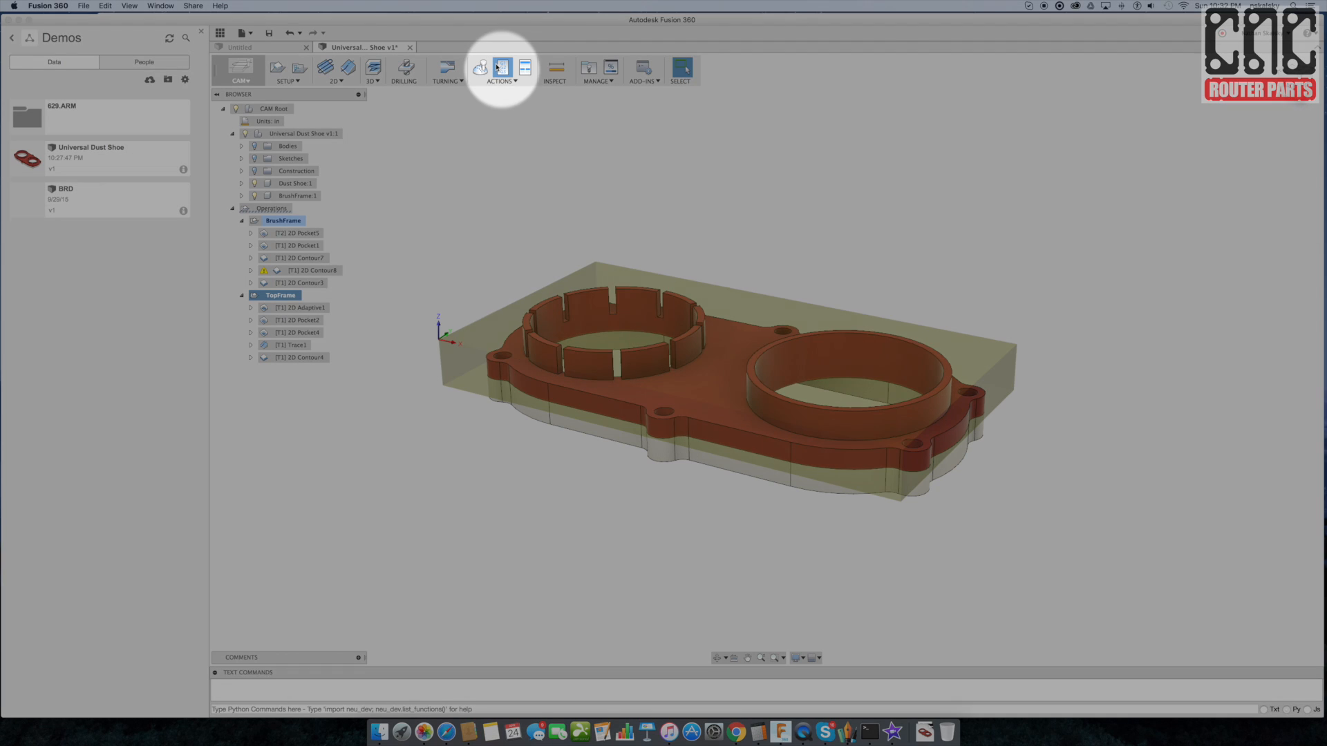
Step: Post the TopFrame G-code with the NC-file option toggled, then start posting the BrushFrame program
left_click(500, 68)
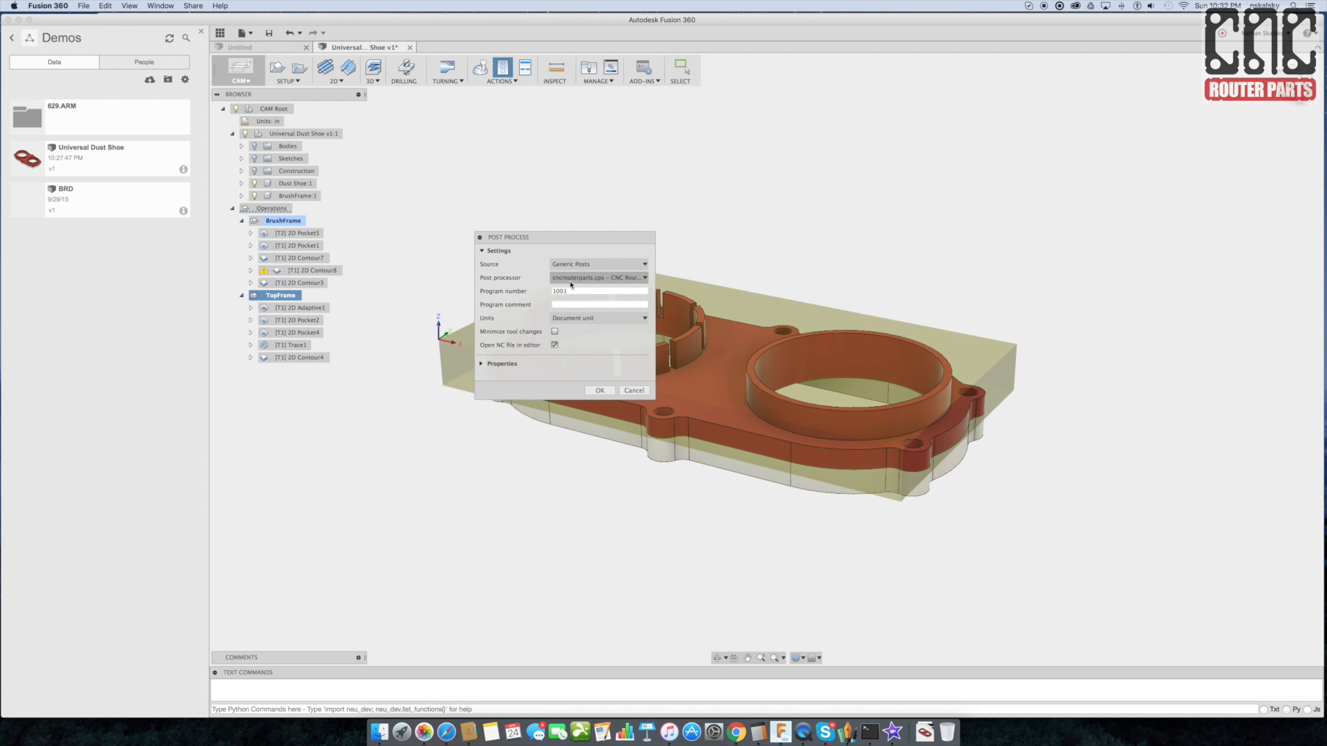
left_click(556, 346)
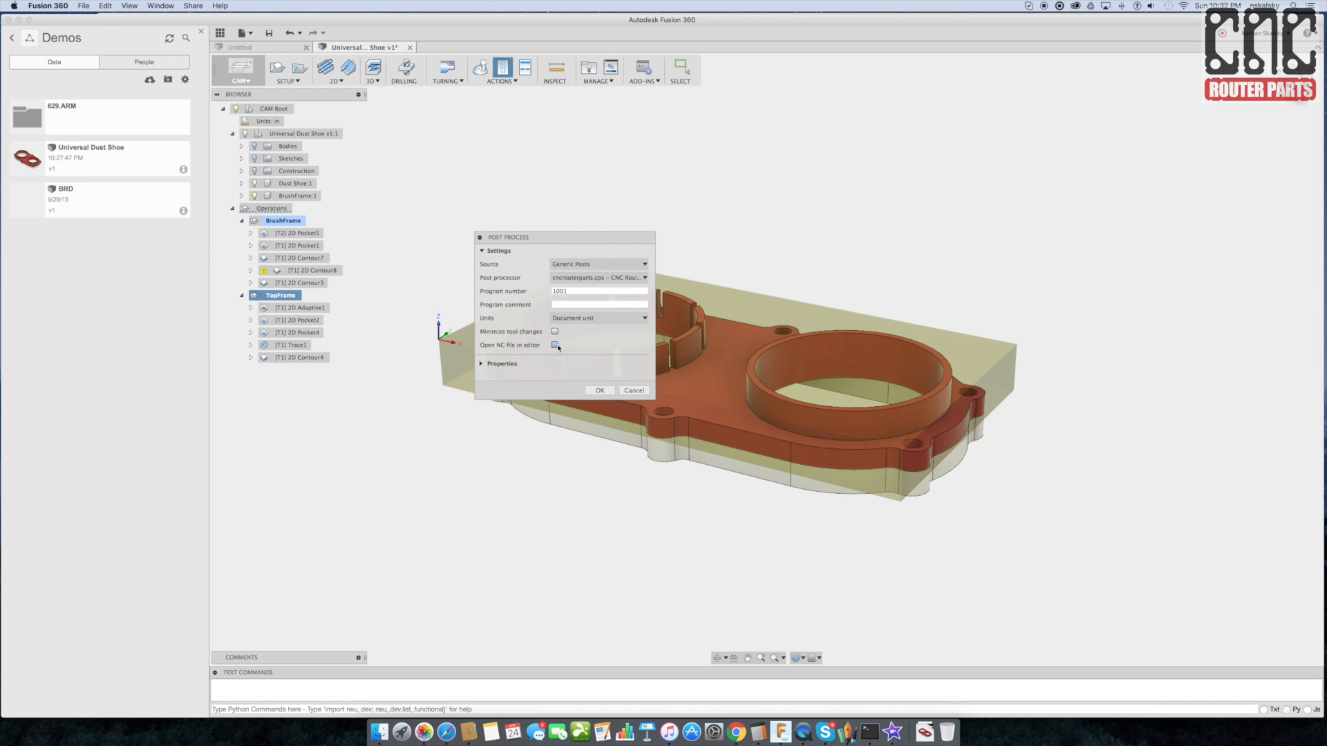
left_click(633, 390)
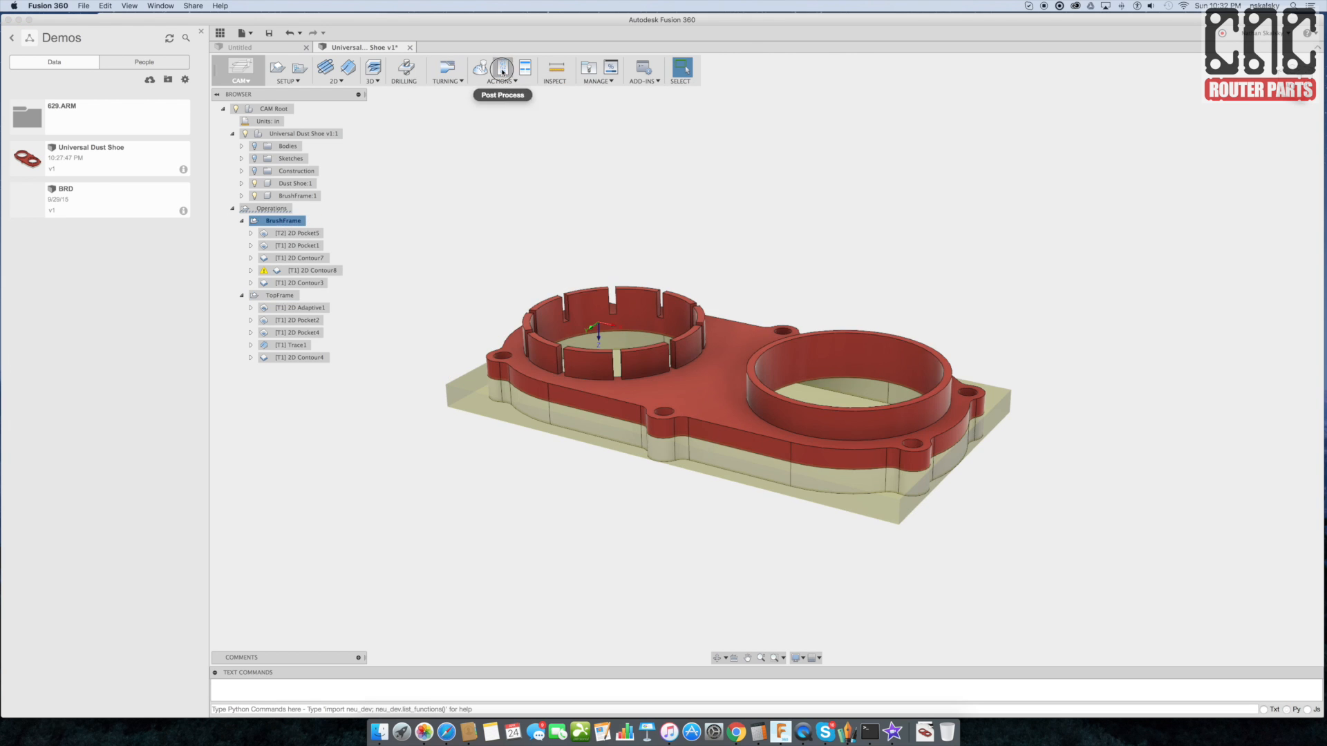
left_click(502, 69)
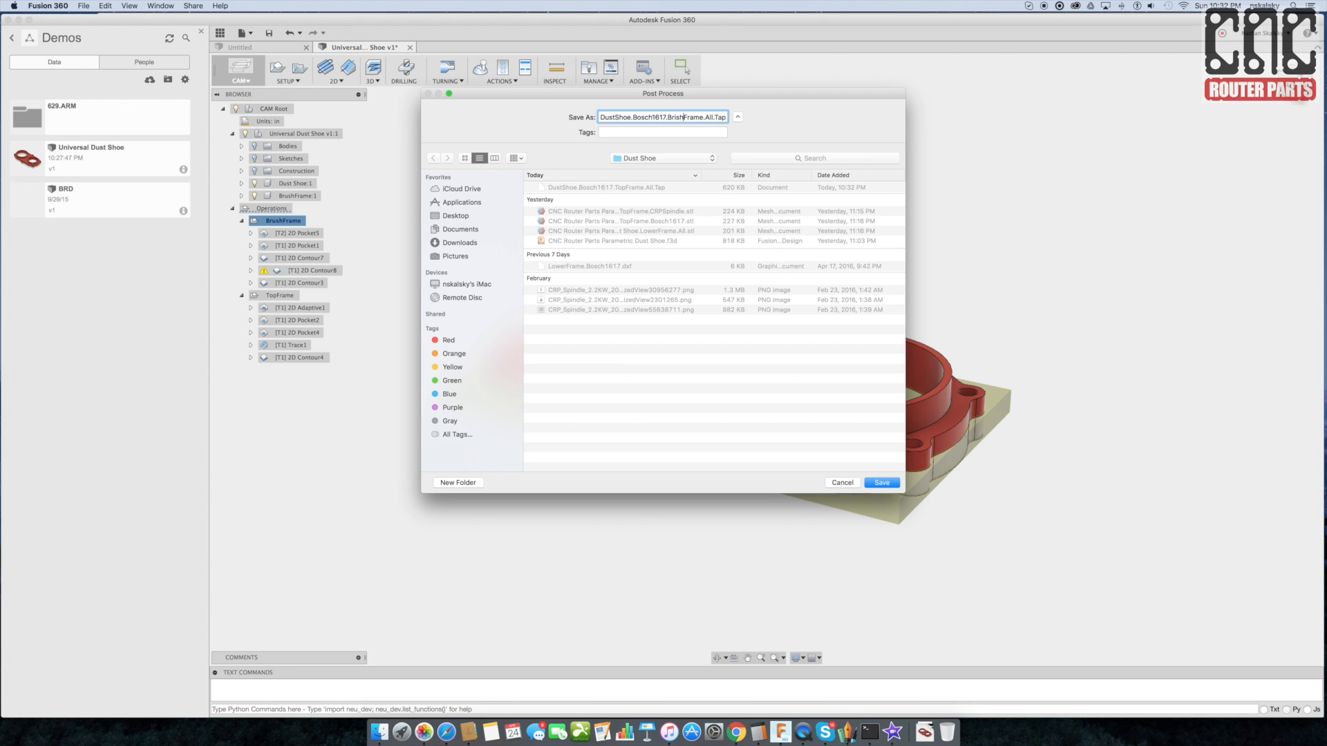